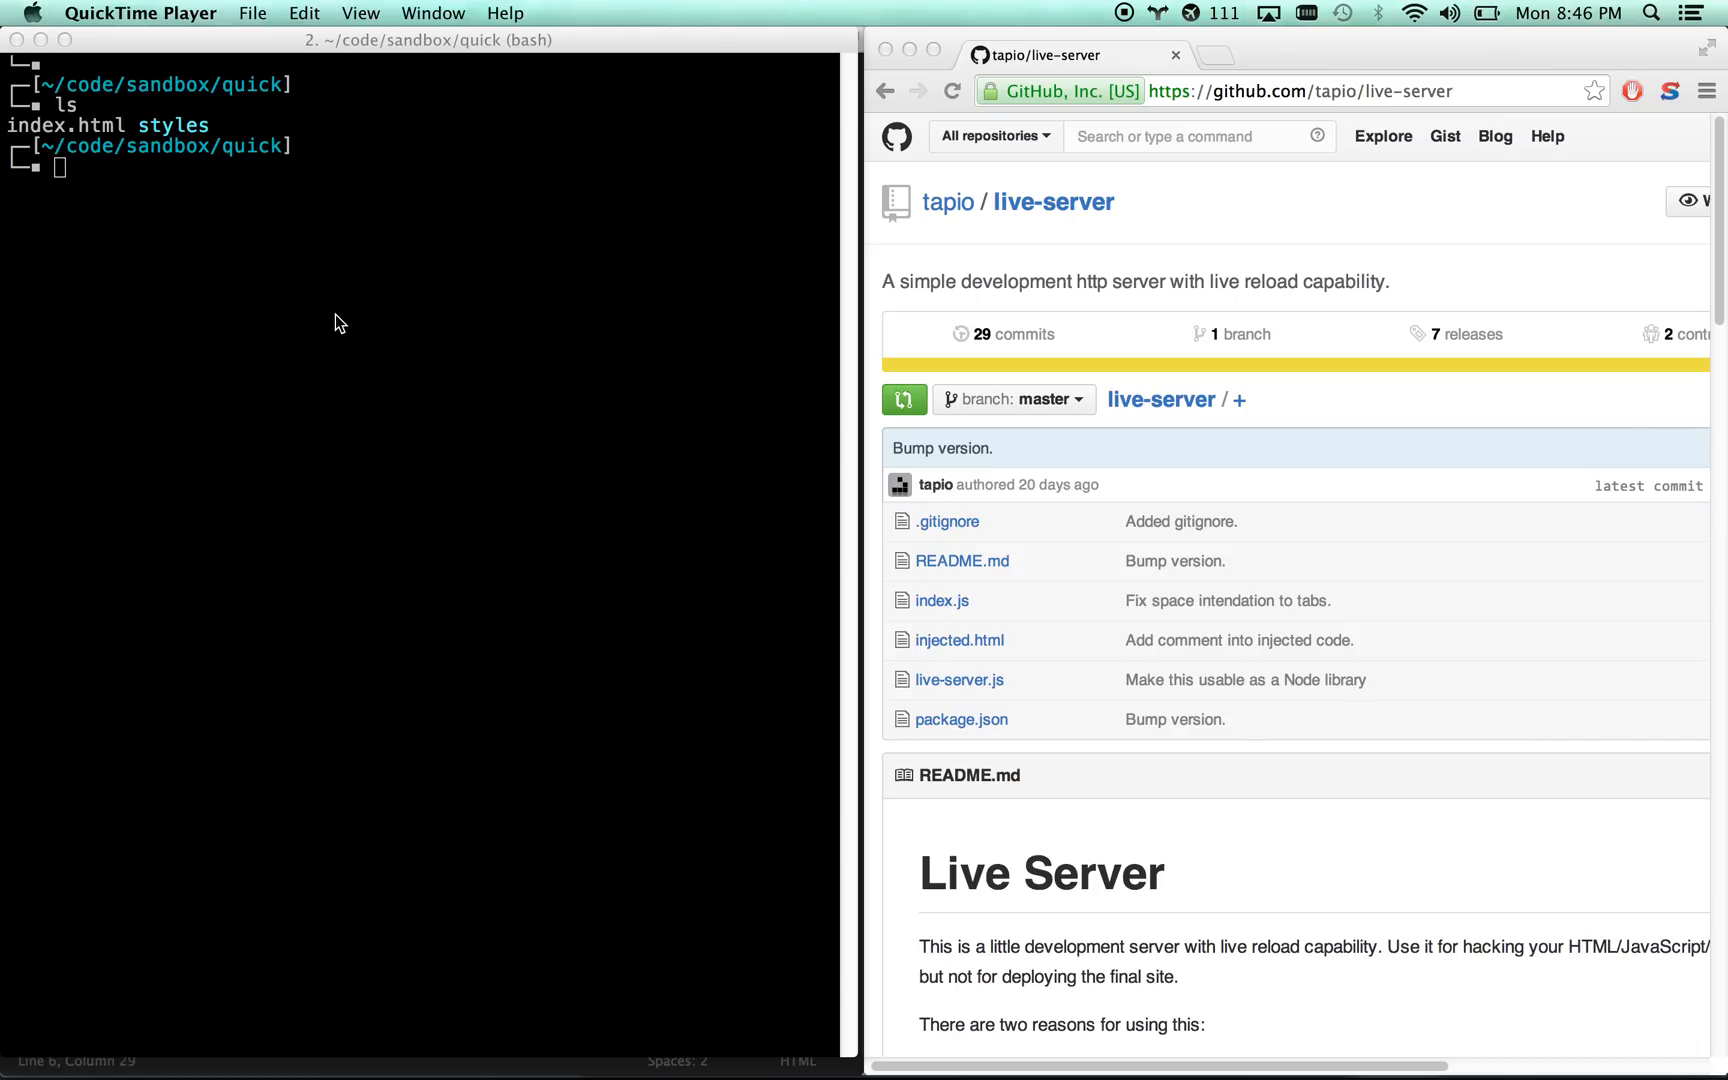
mouse_move(310, 279)
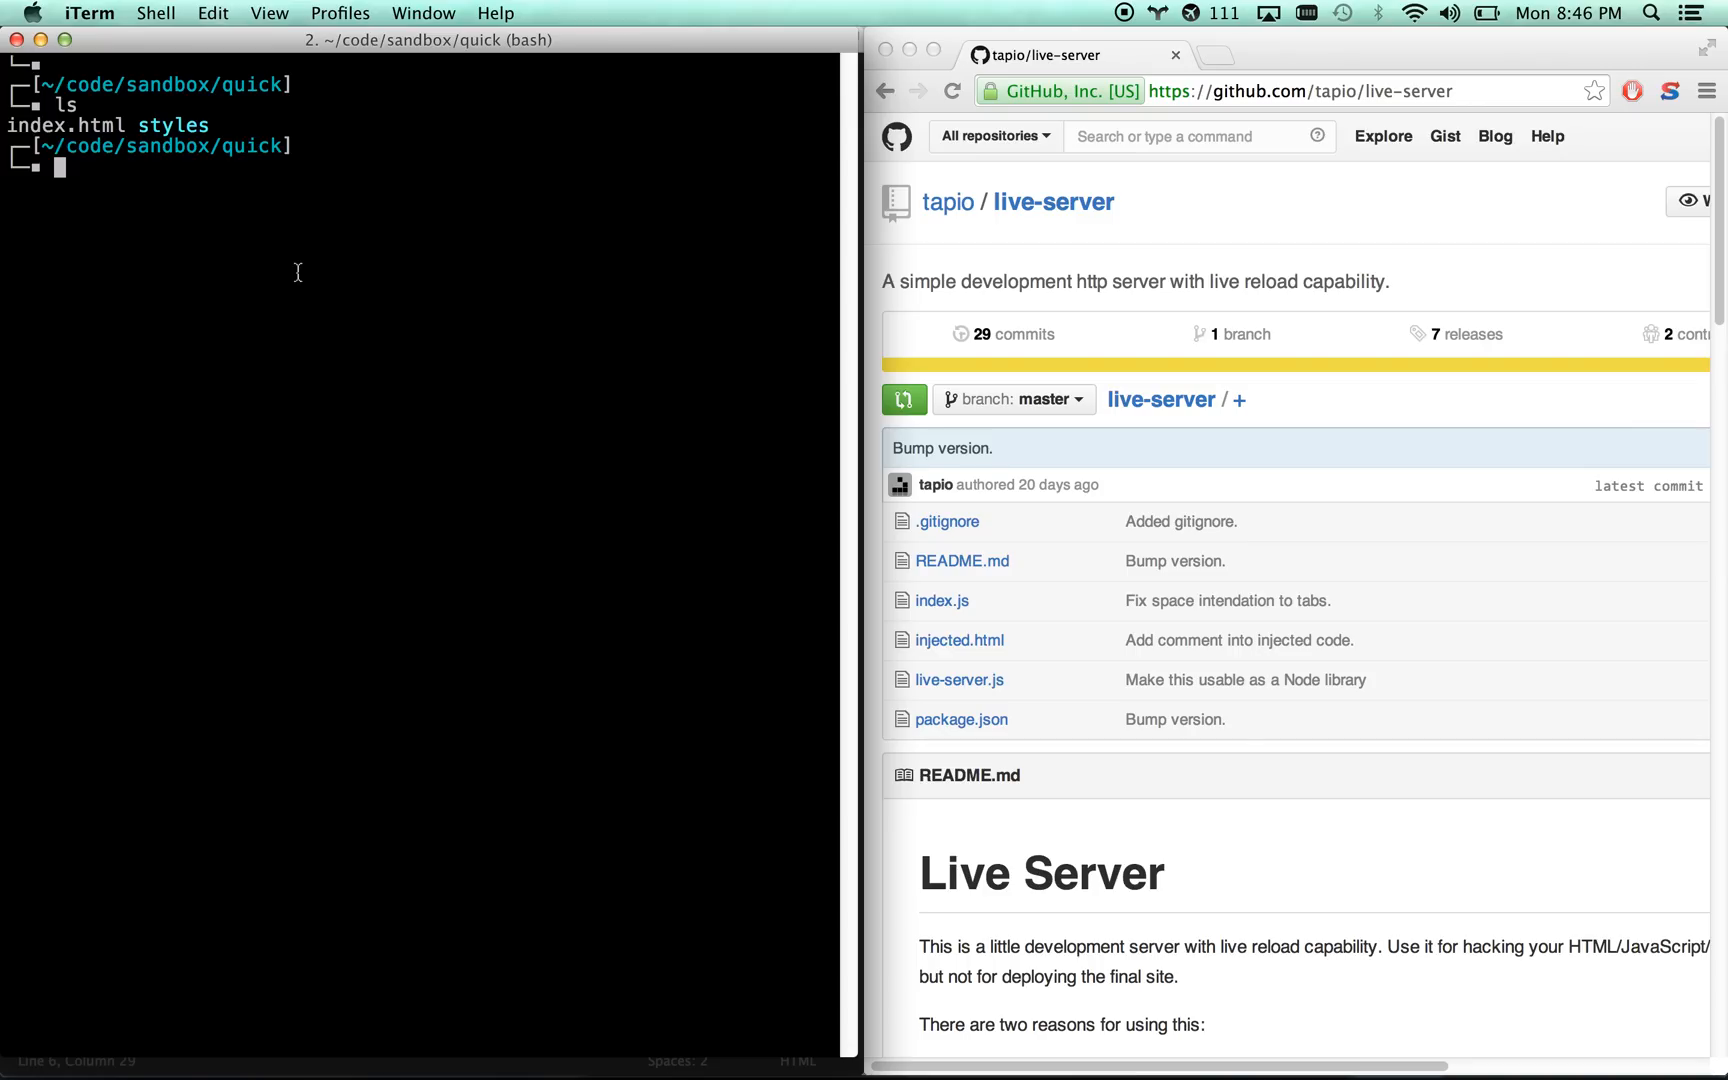
mouse_move(1047, 229)
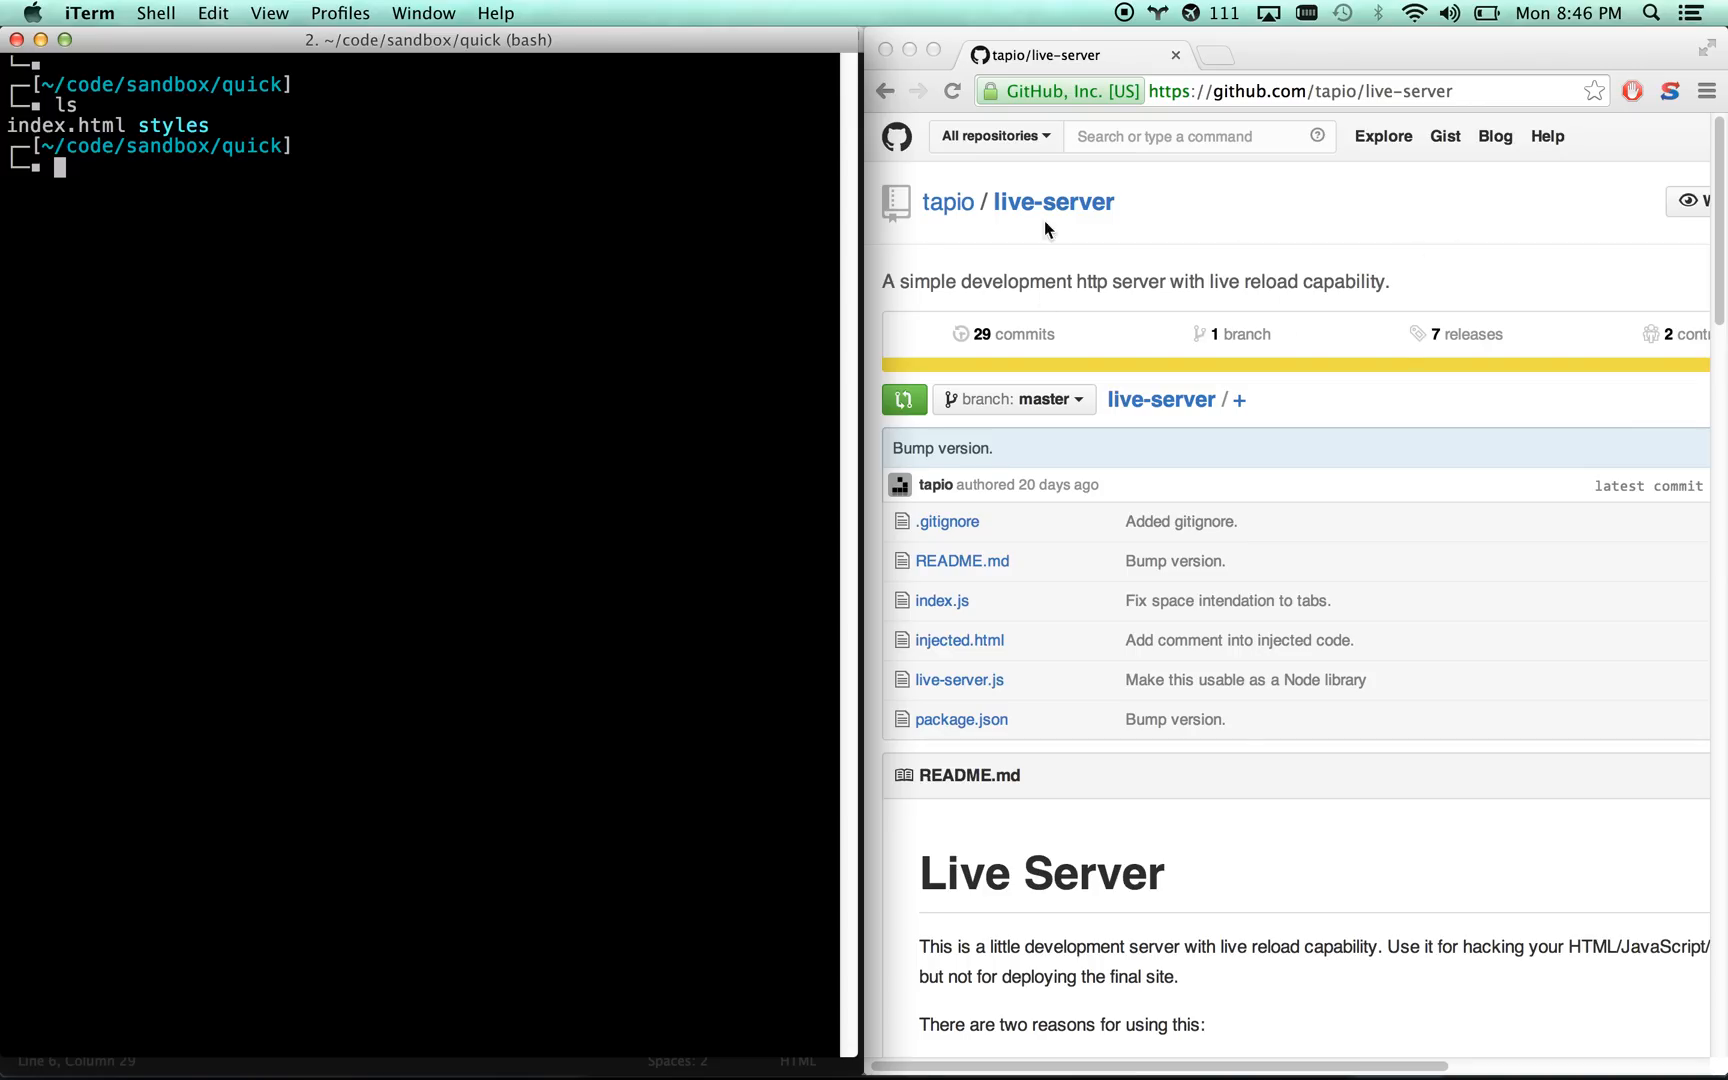
mouse_move(205, 182)
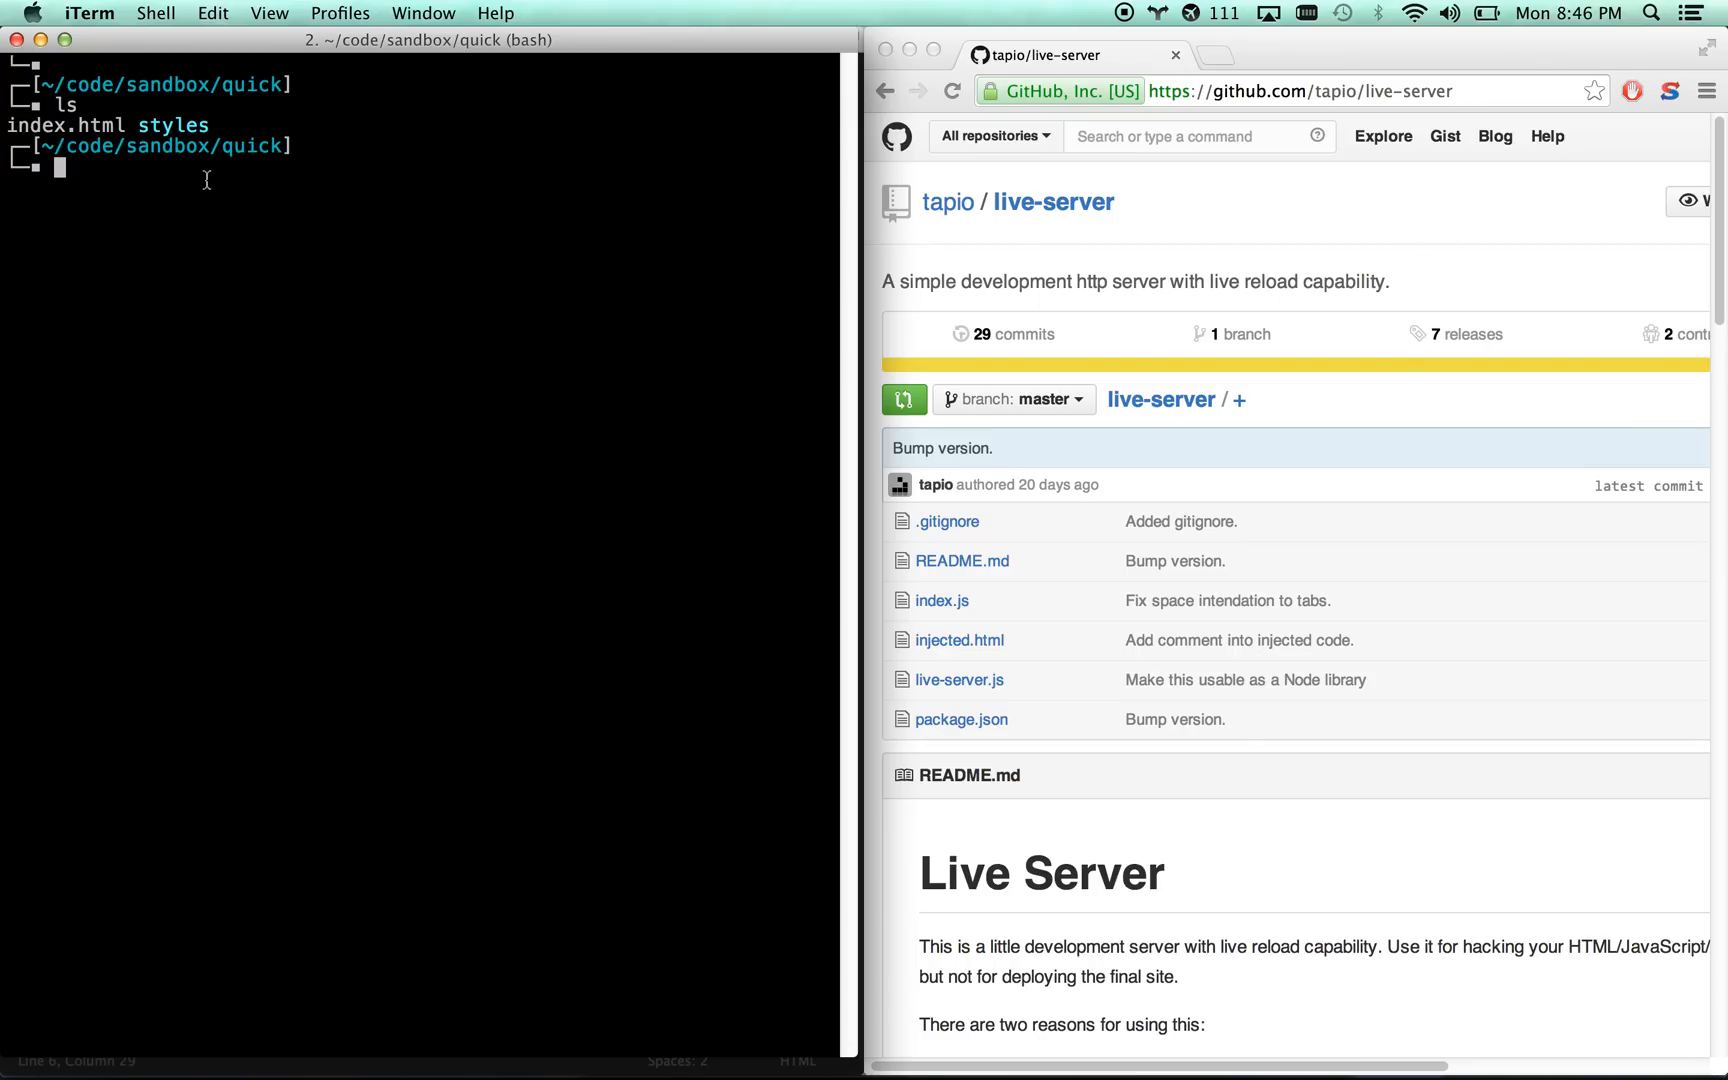
- Run live-server in the quick folder to serve the My Awesomer site at localhost:8080
text(live-se)
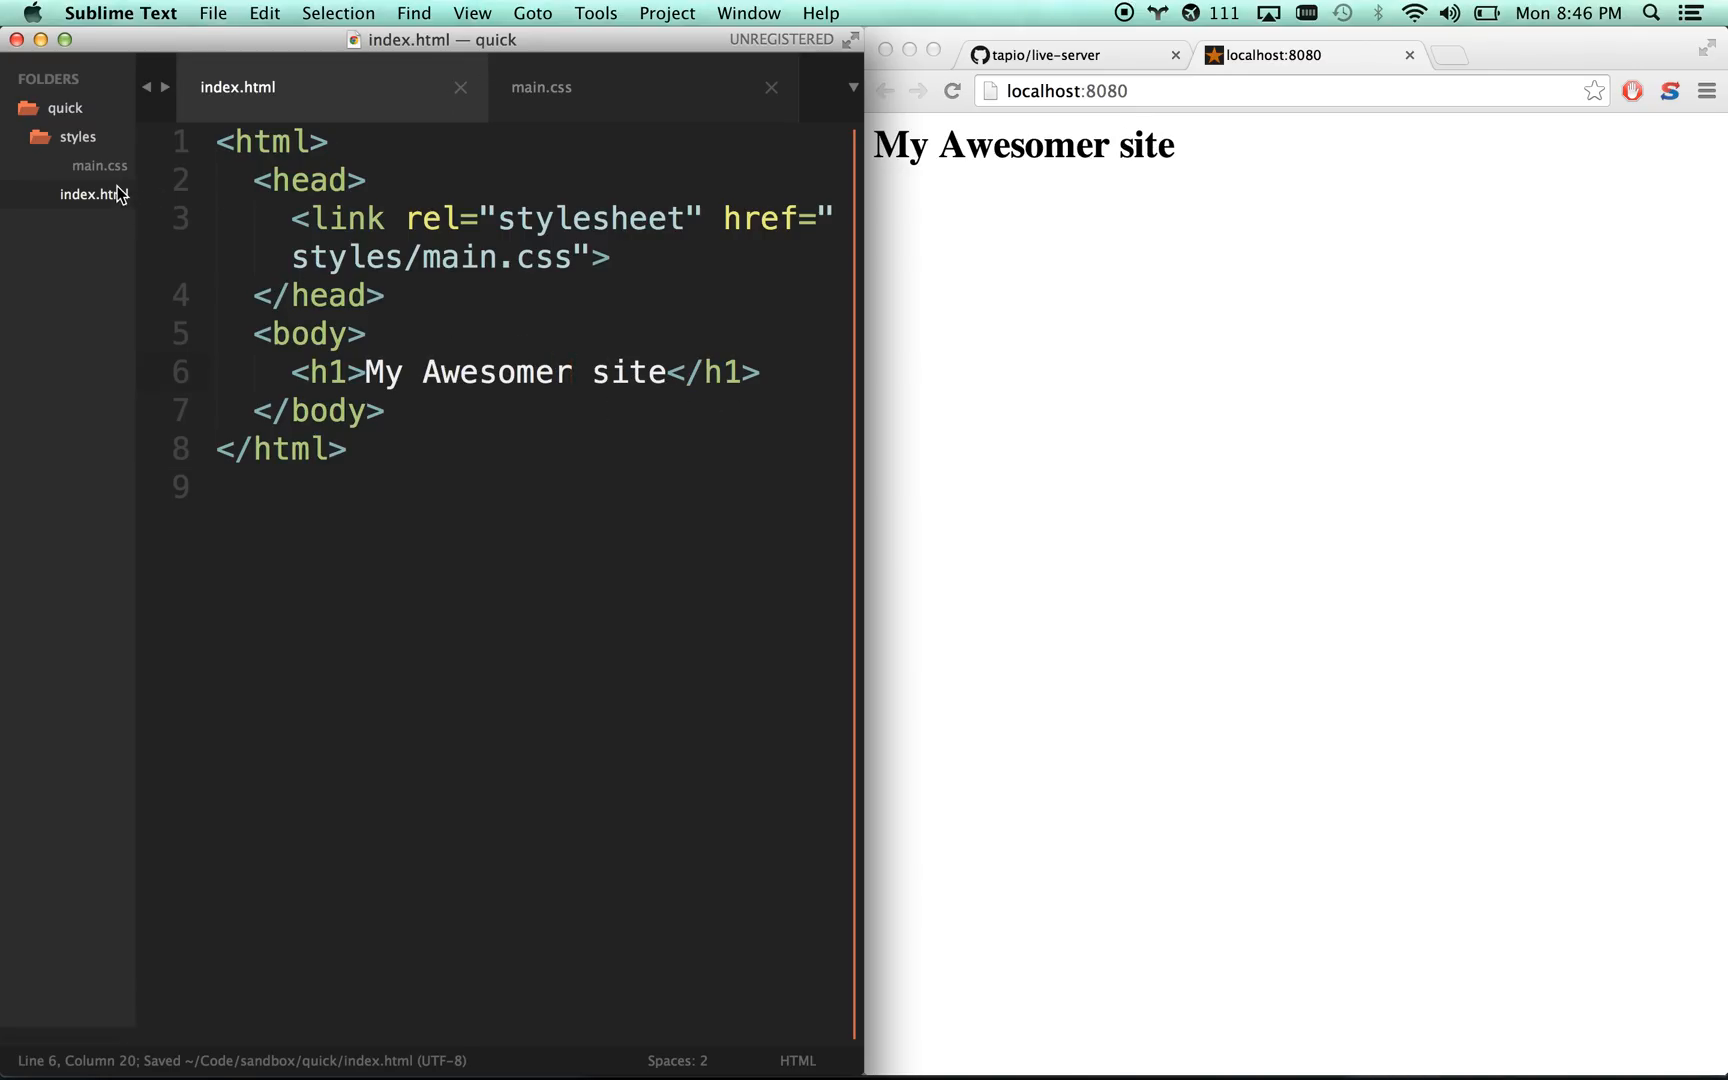
- Add background: pink; to the body rule in main.css and save it
click(540, 87)
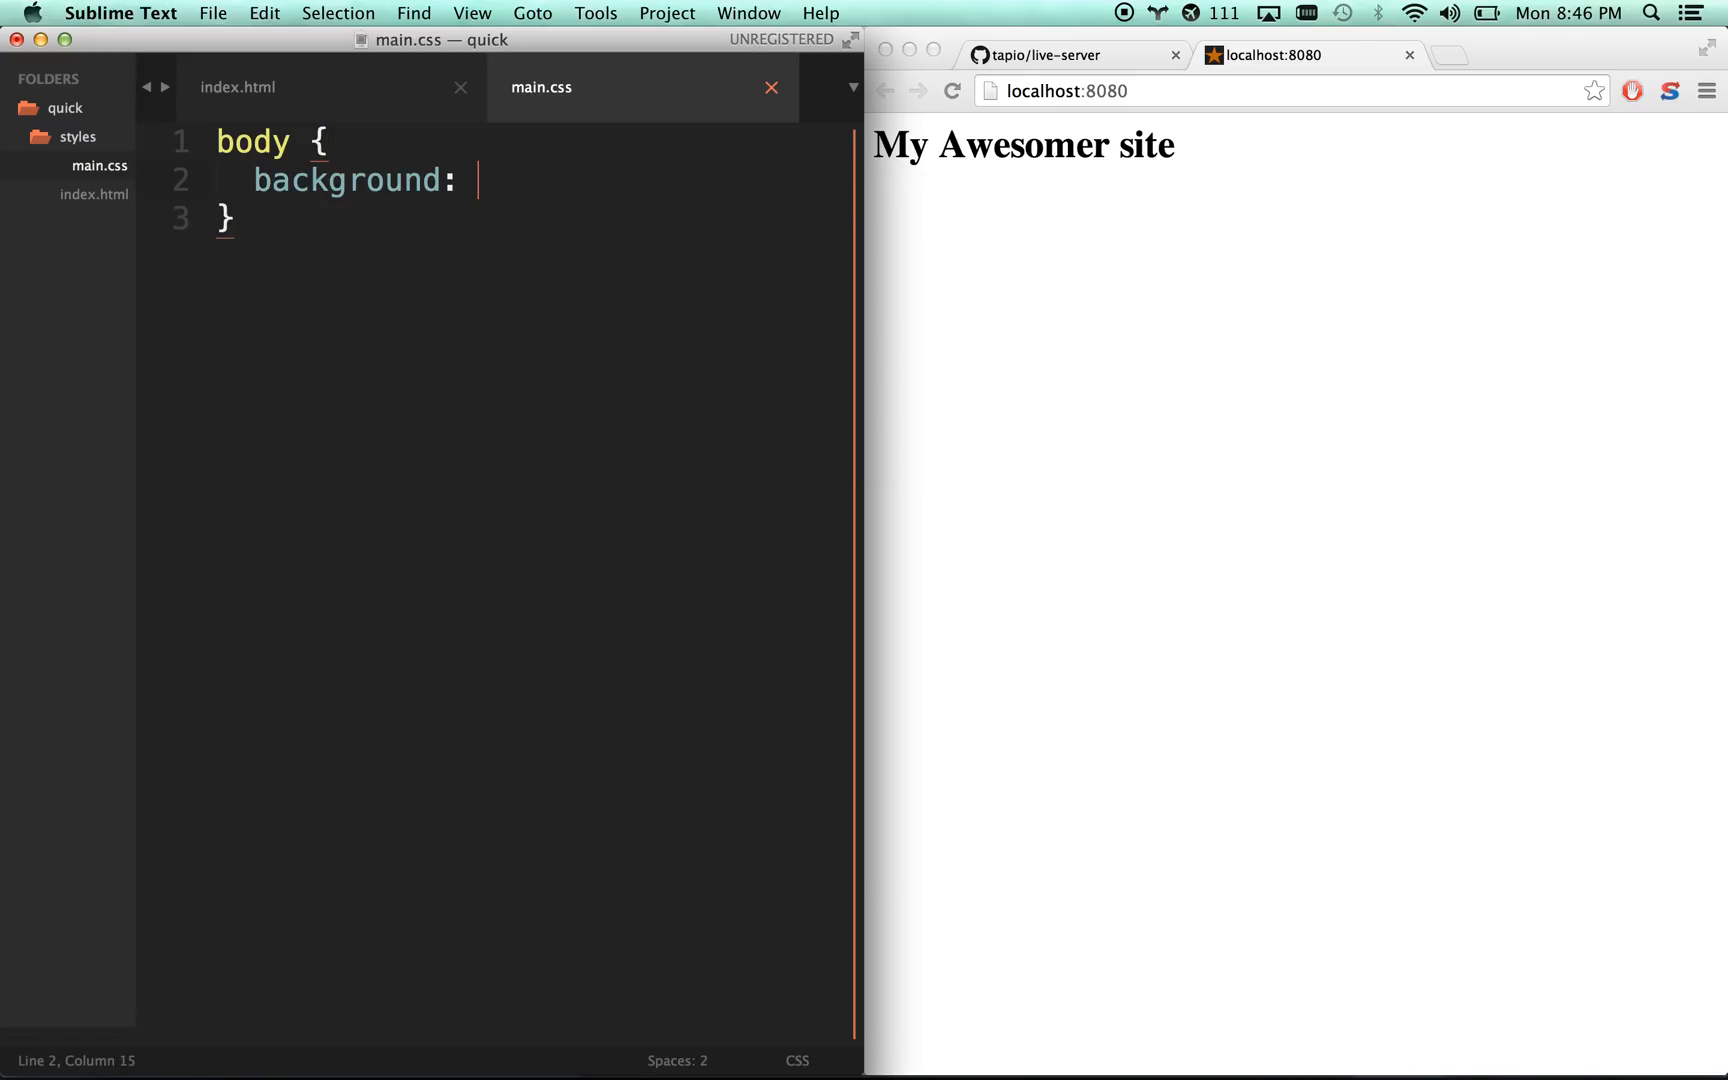
text(pink;)
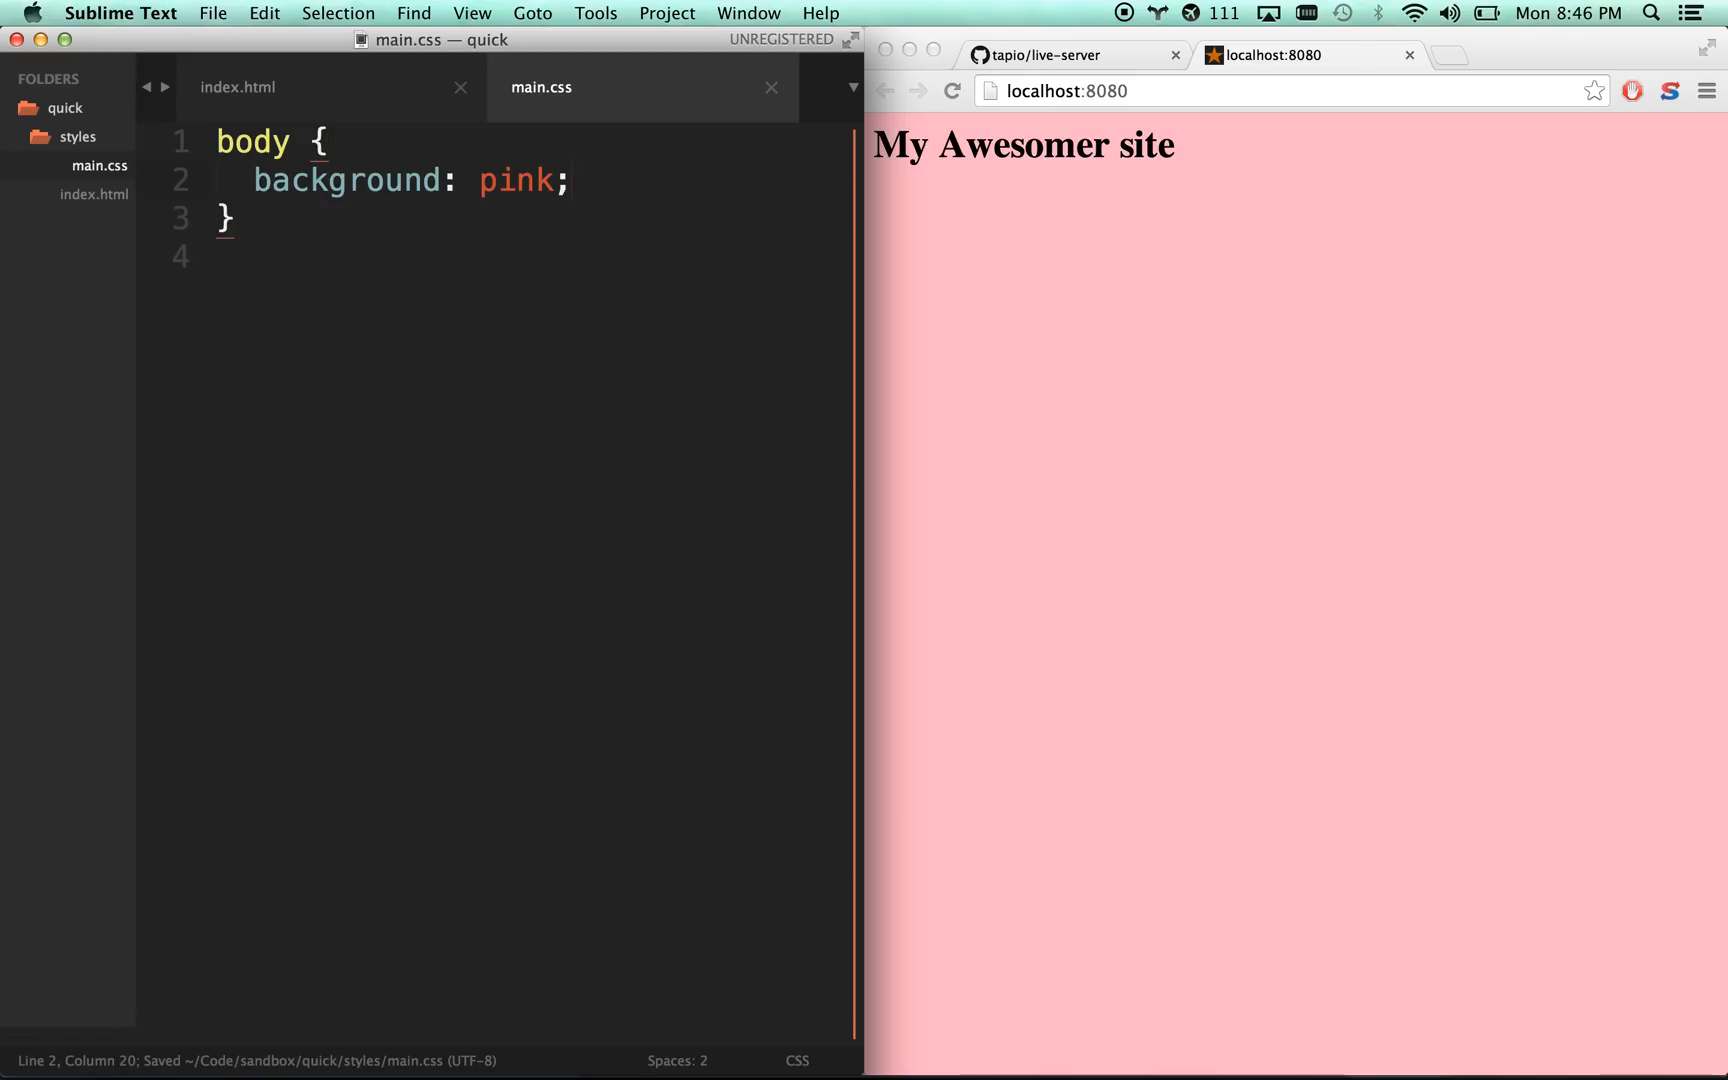
click(238, 87)
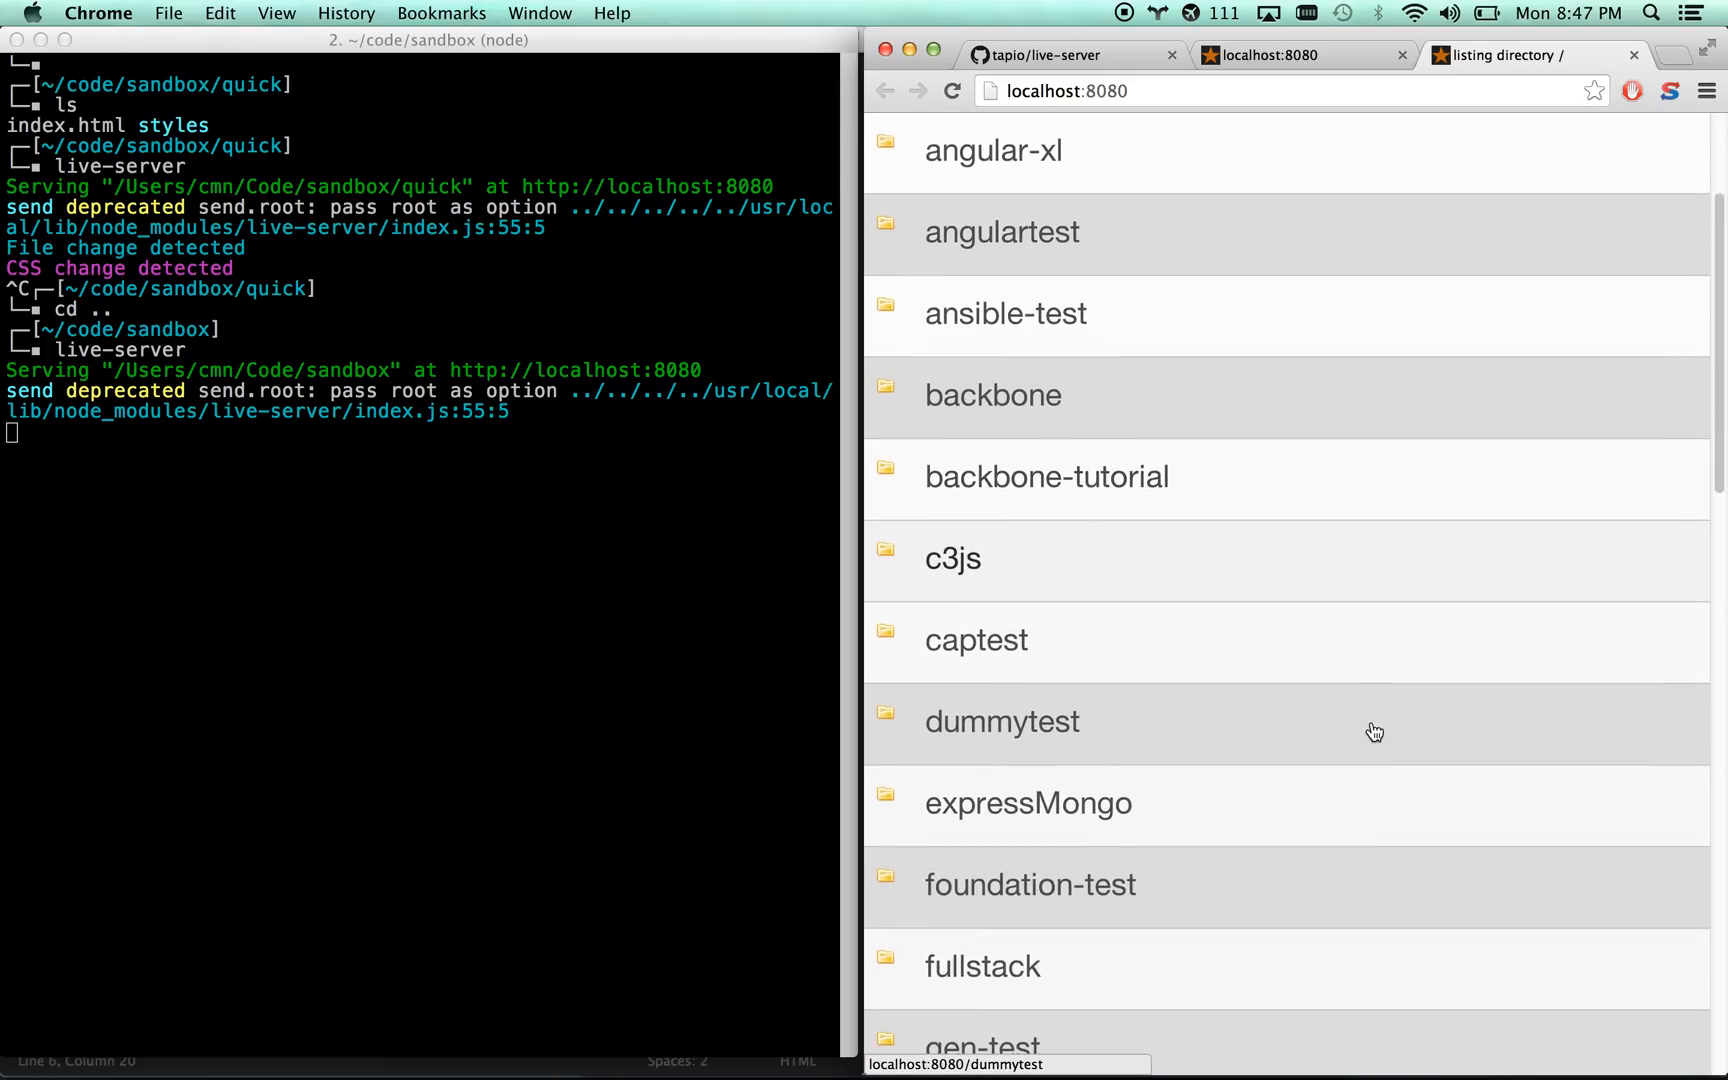
- Open the quick folder from the localhost:8080 sandbox listing to view the pink page
scroll(down, 3)
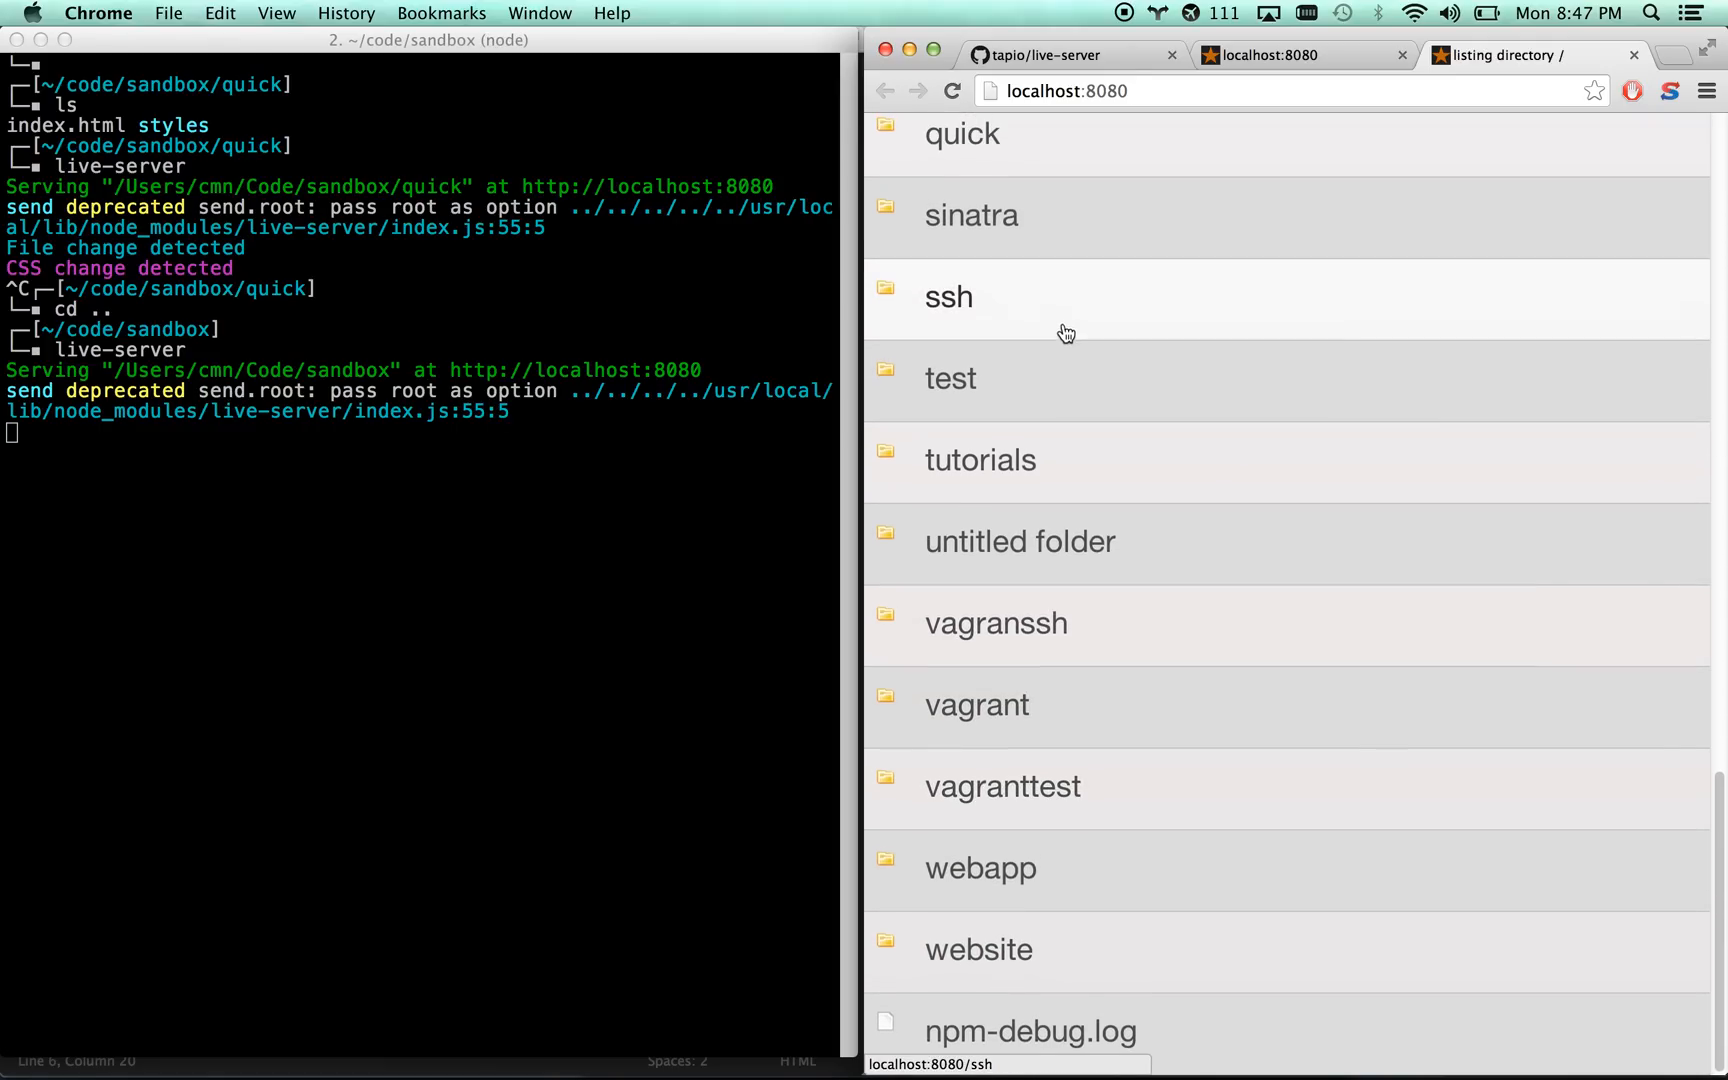
click(961, 133)
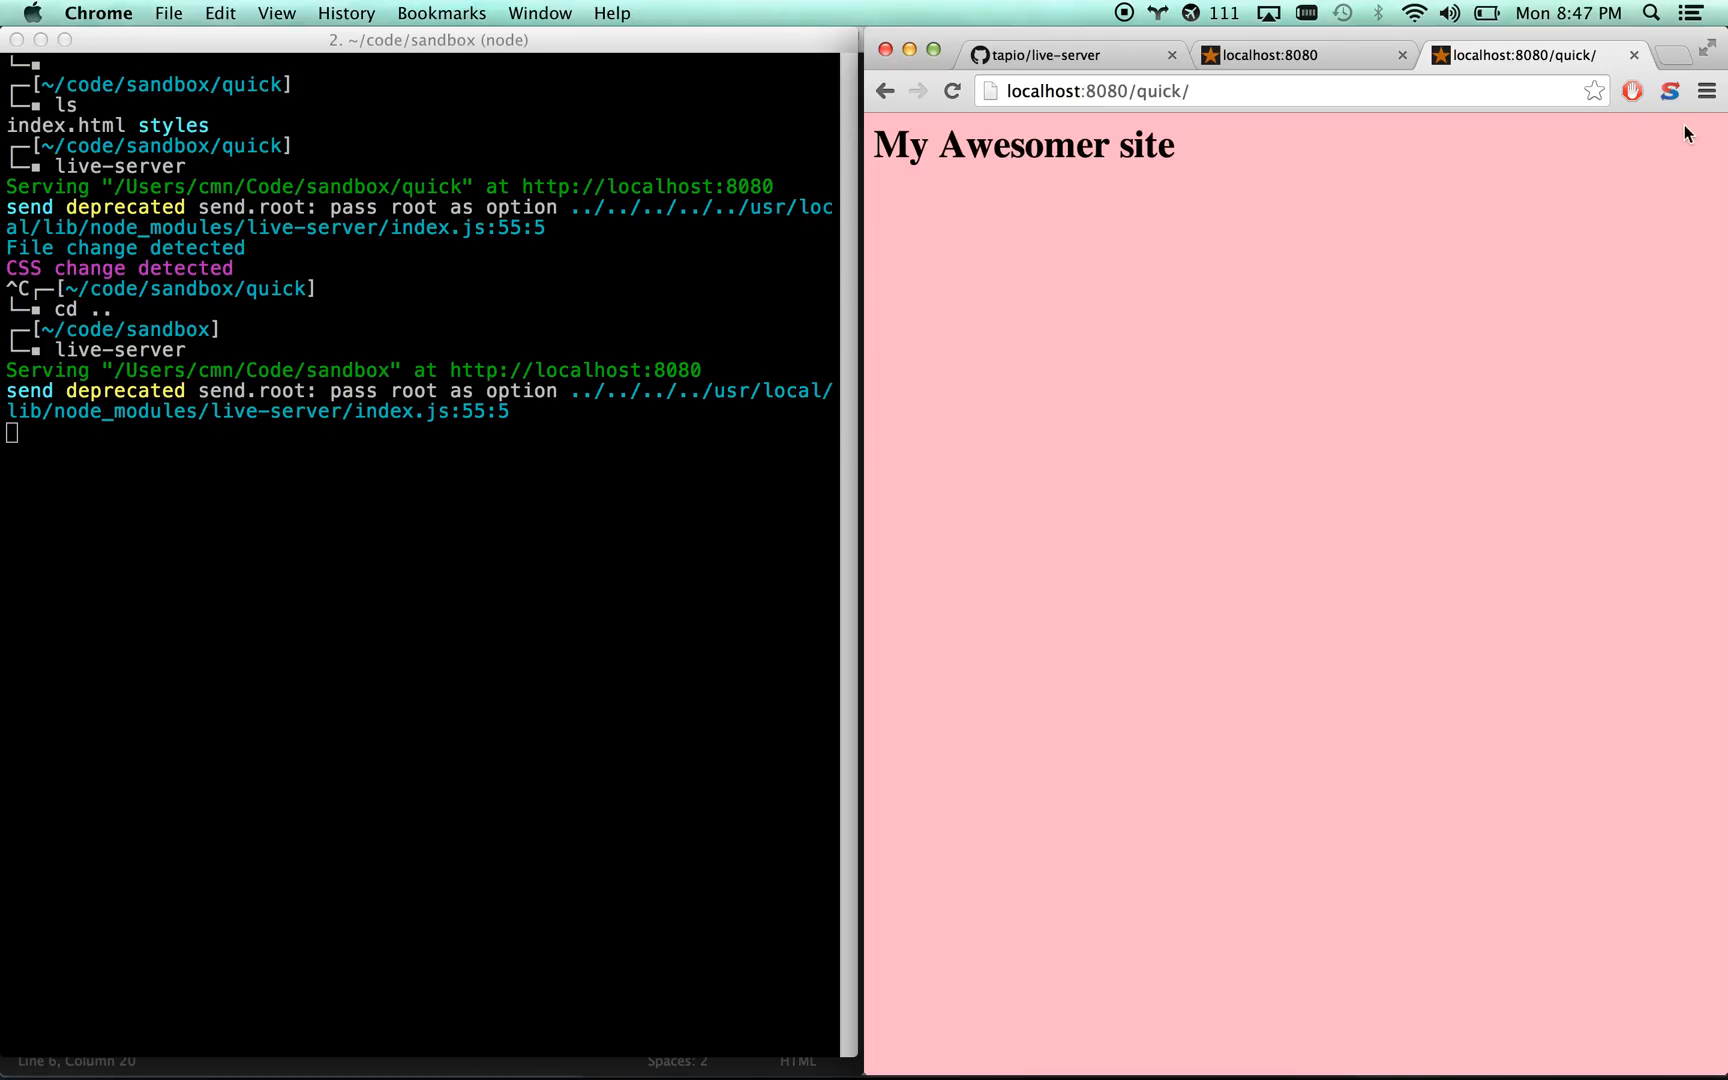
click(1036, 55)
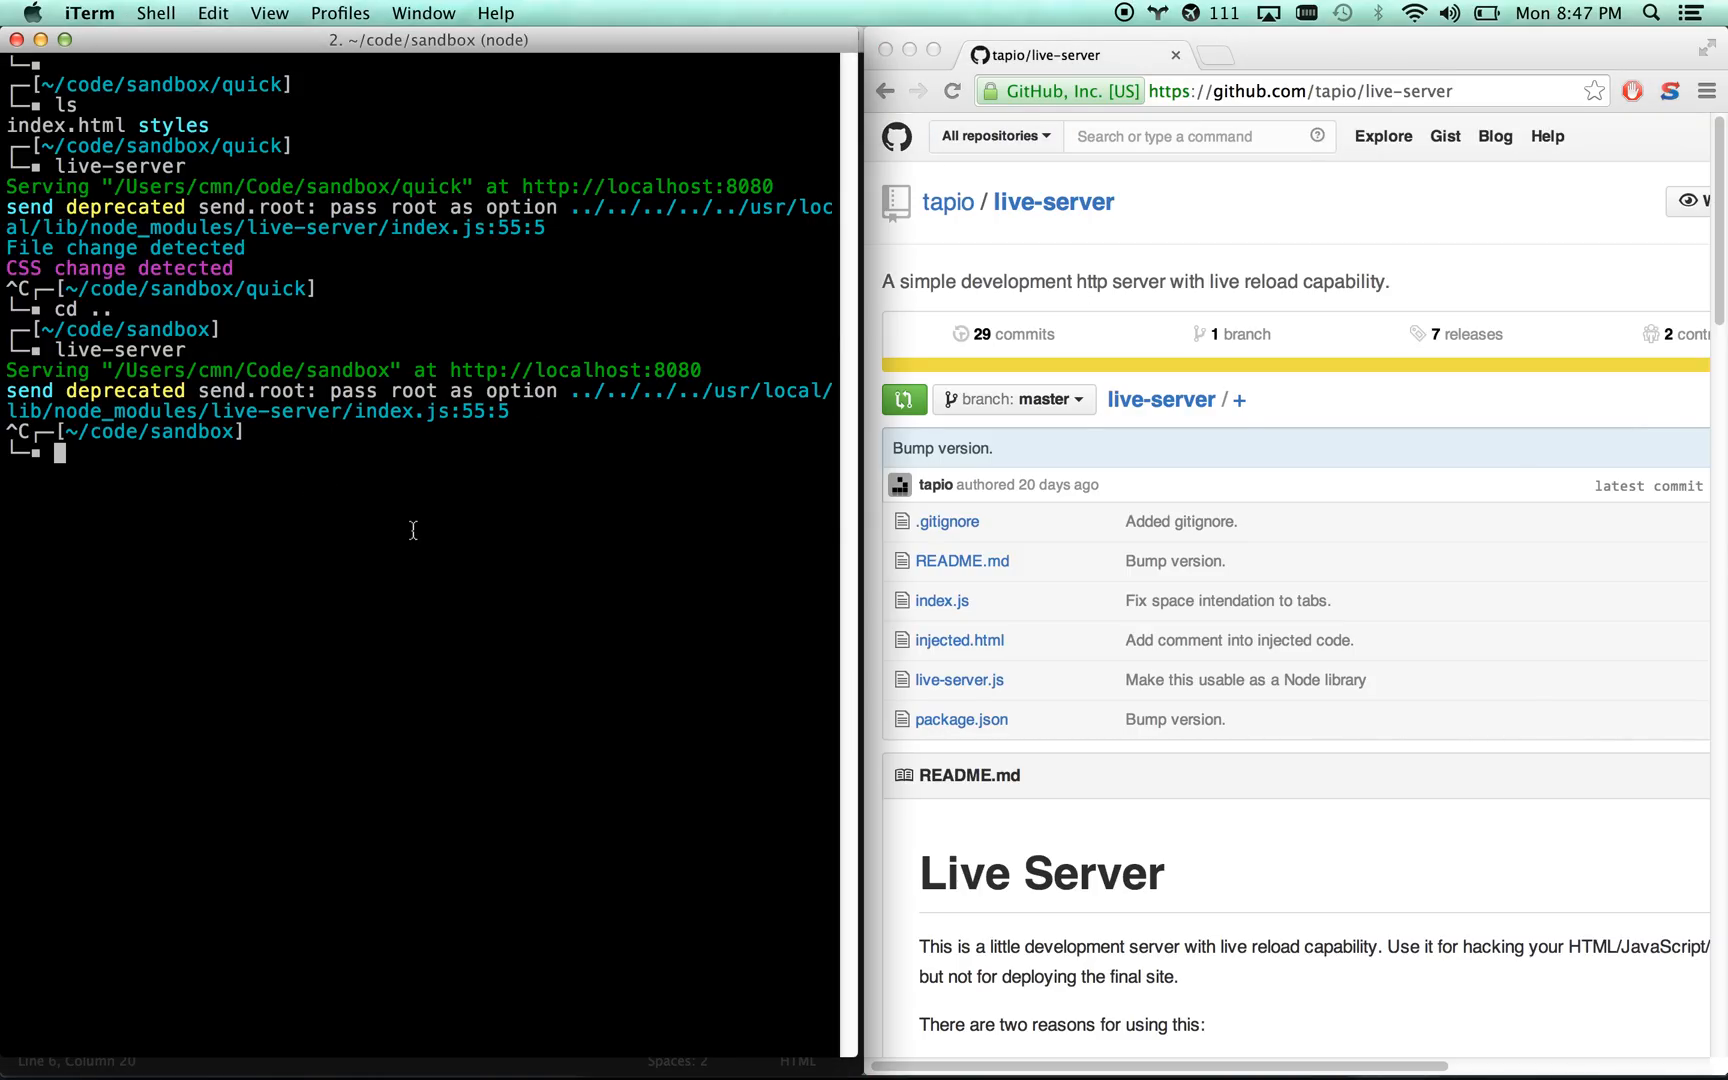
- Fix the mistyped command and enter npm install -g live-server at the prompt
text(node)
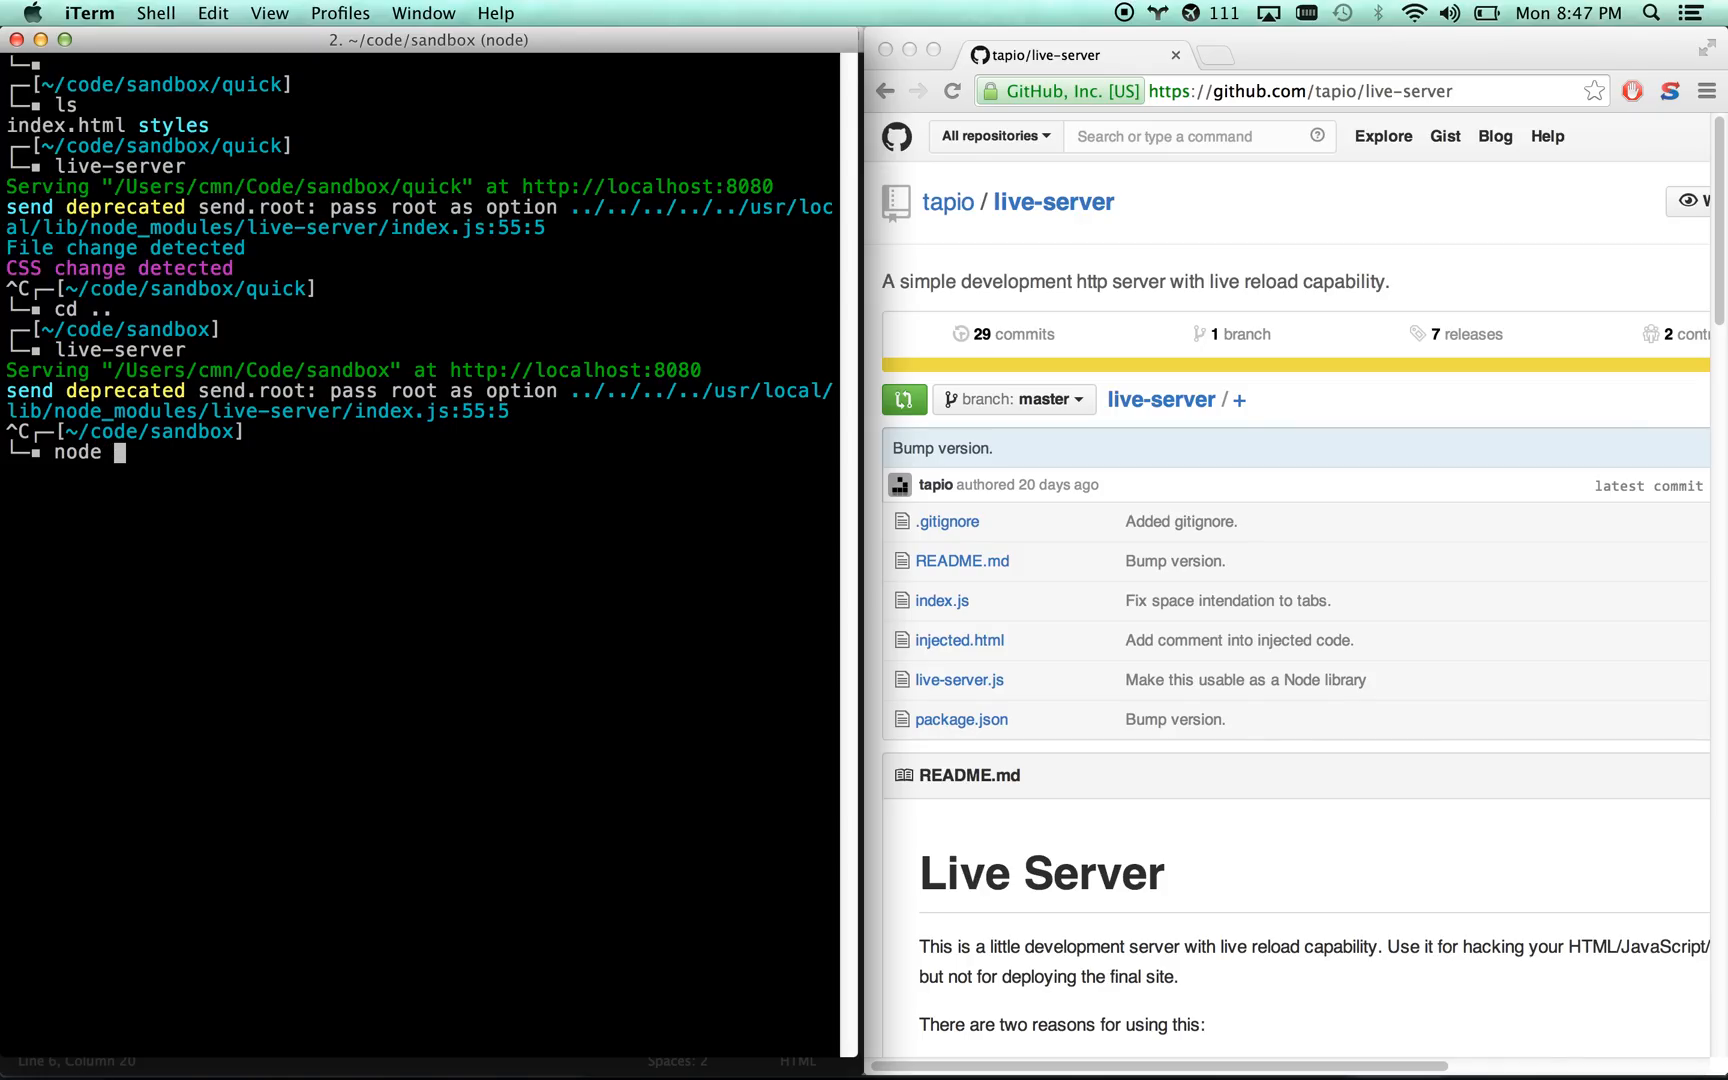
key(BackSpace)
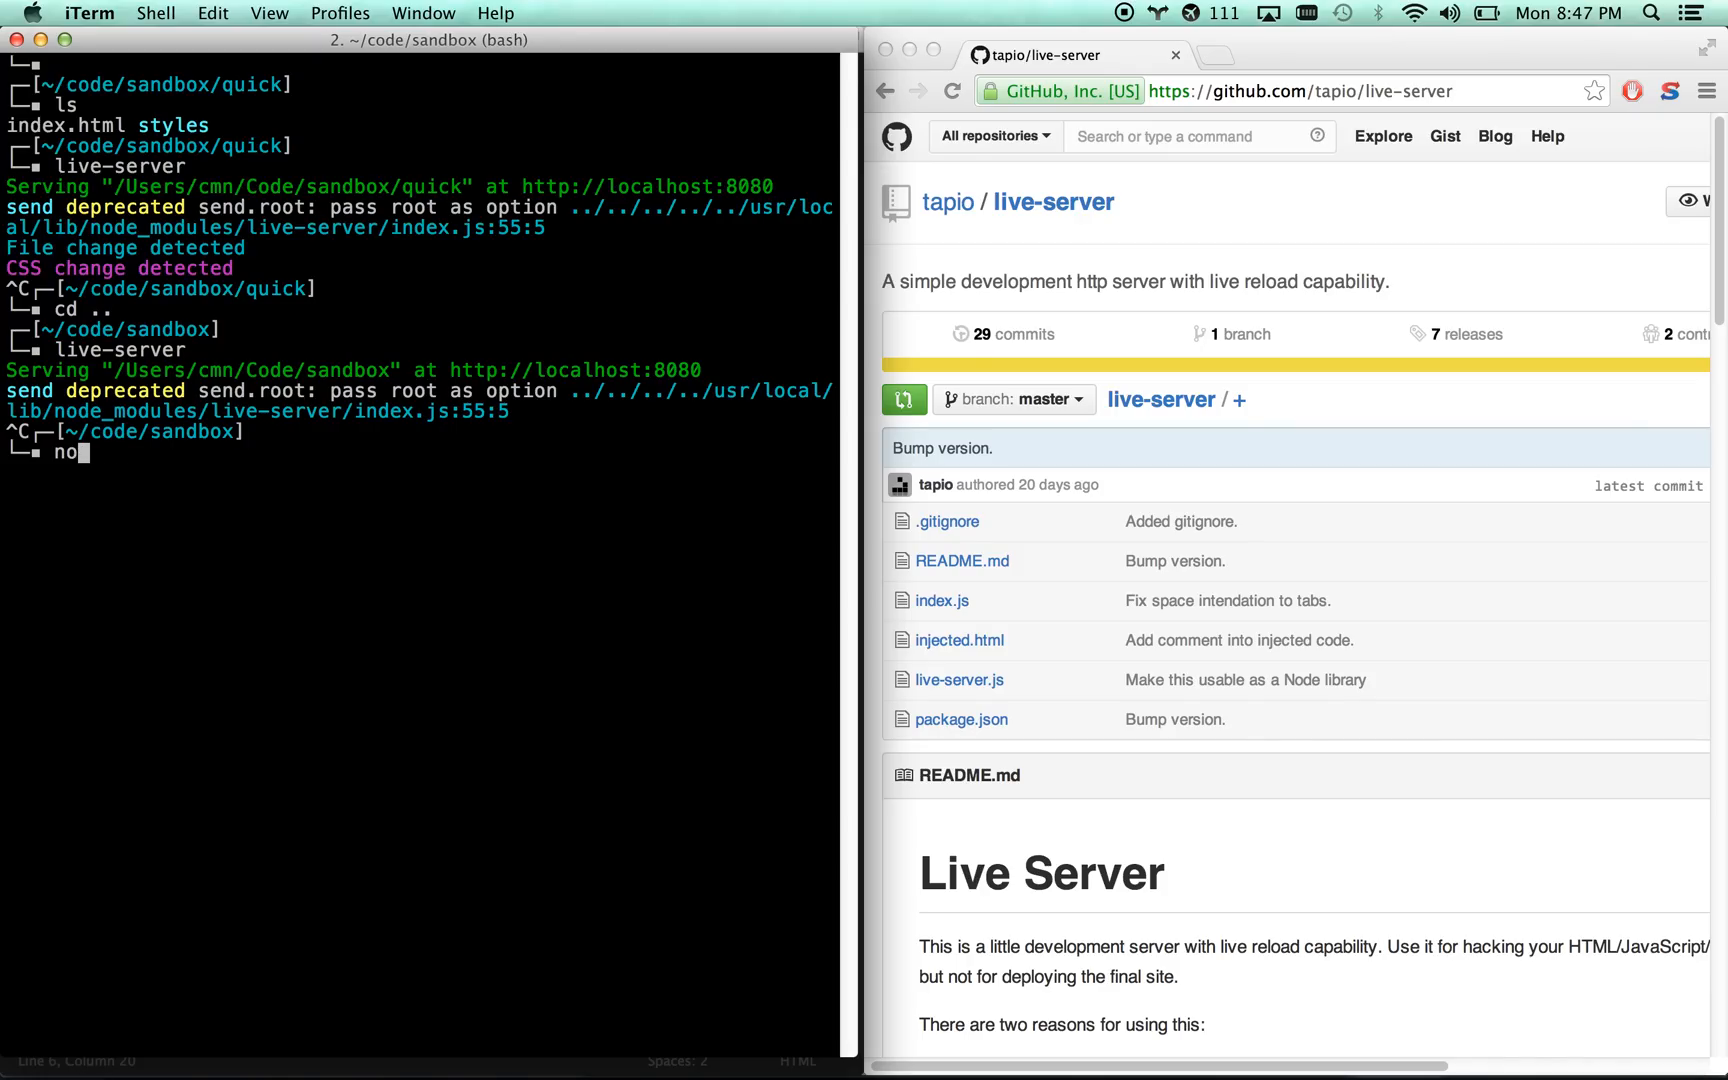
text(pm install -g)
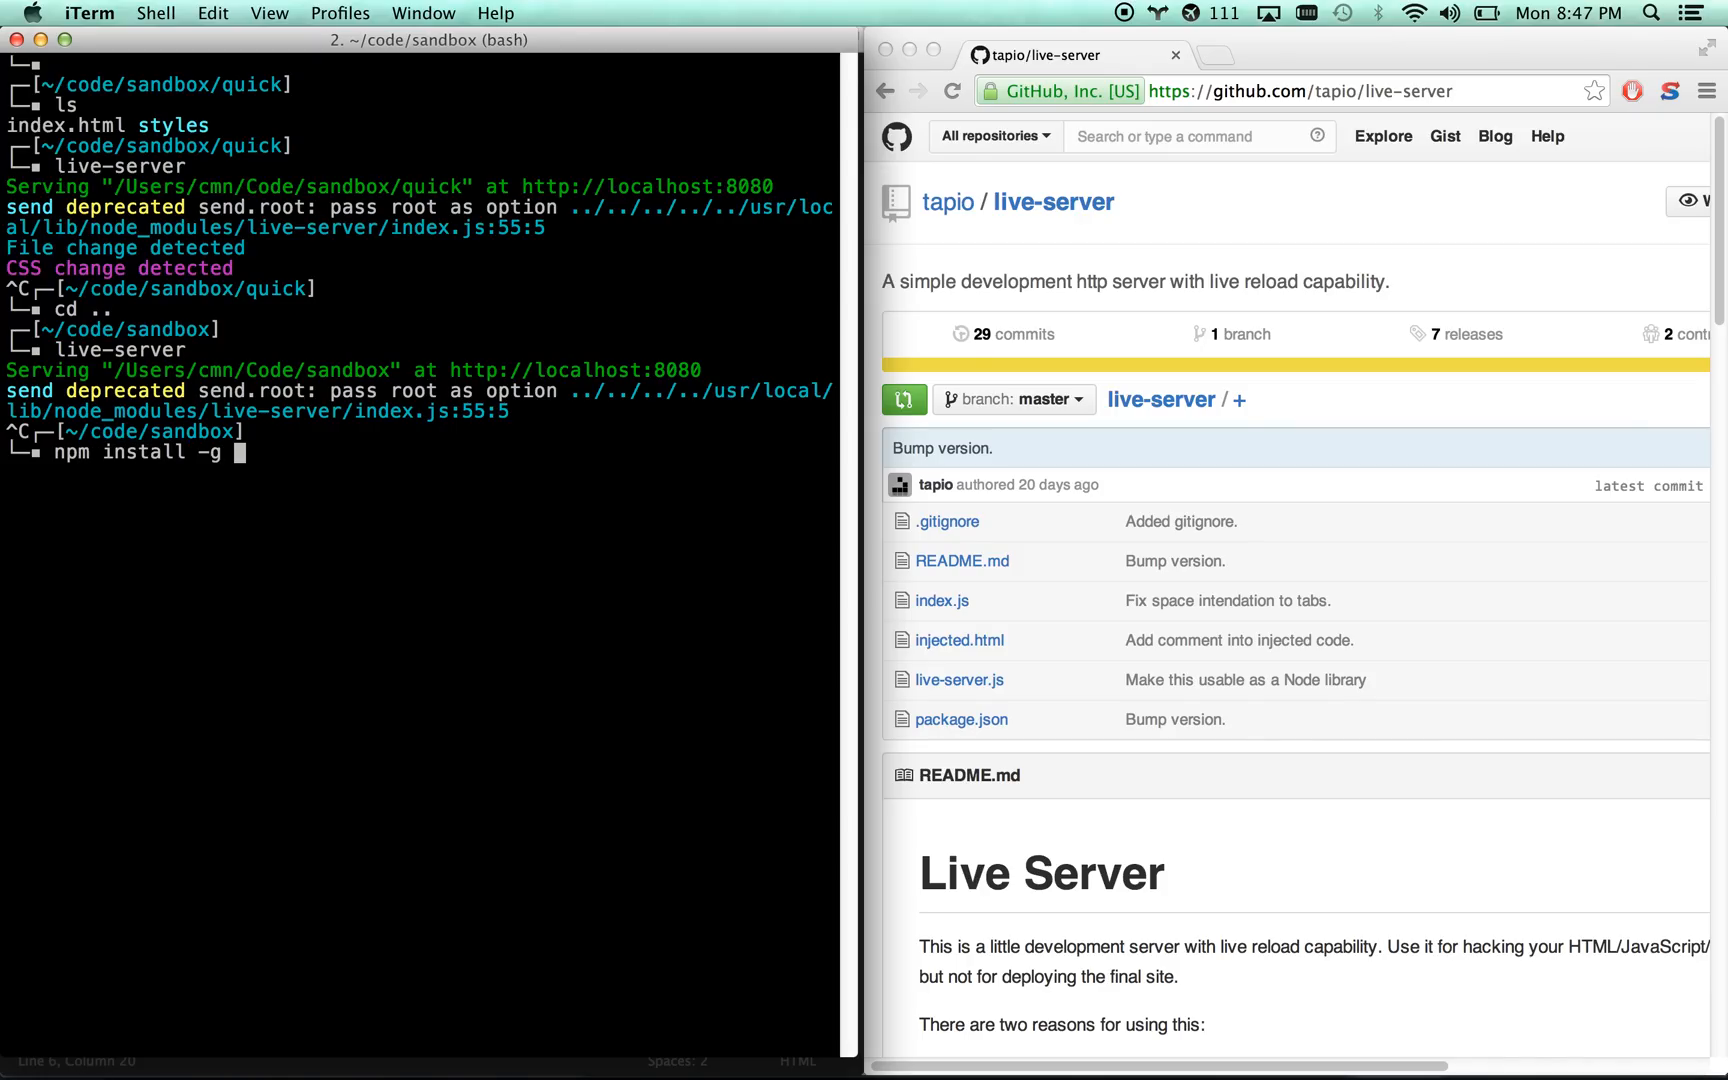
text(live-server)
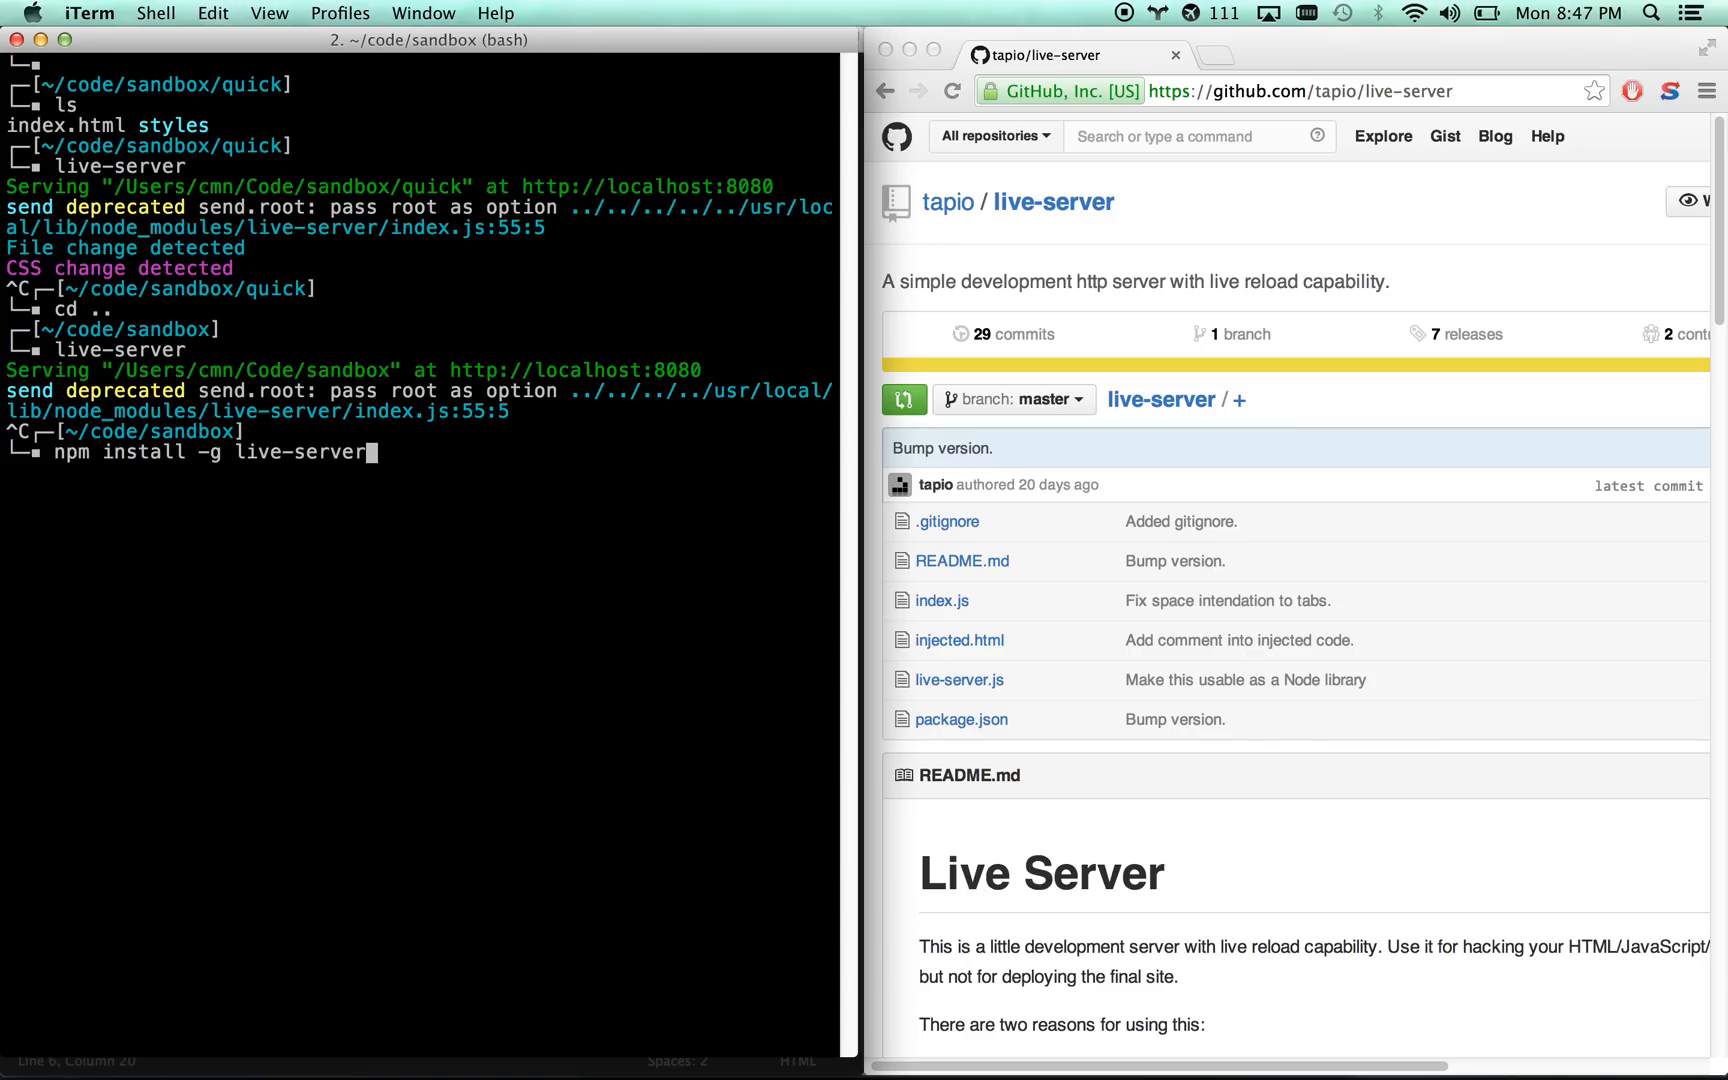
scroll(down, 3)
text(cd live-server/)
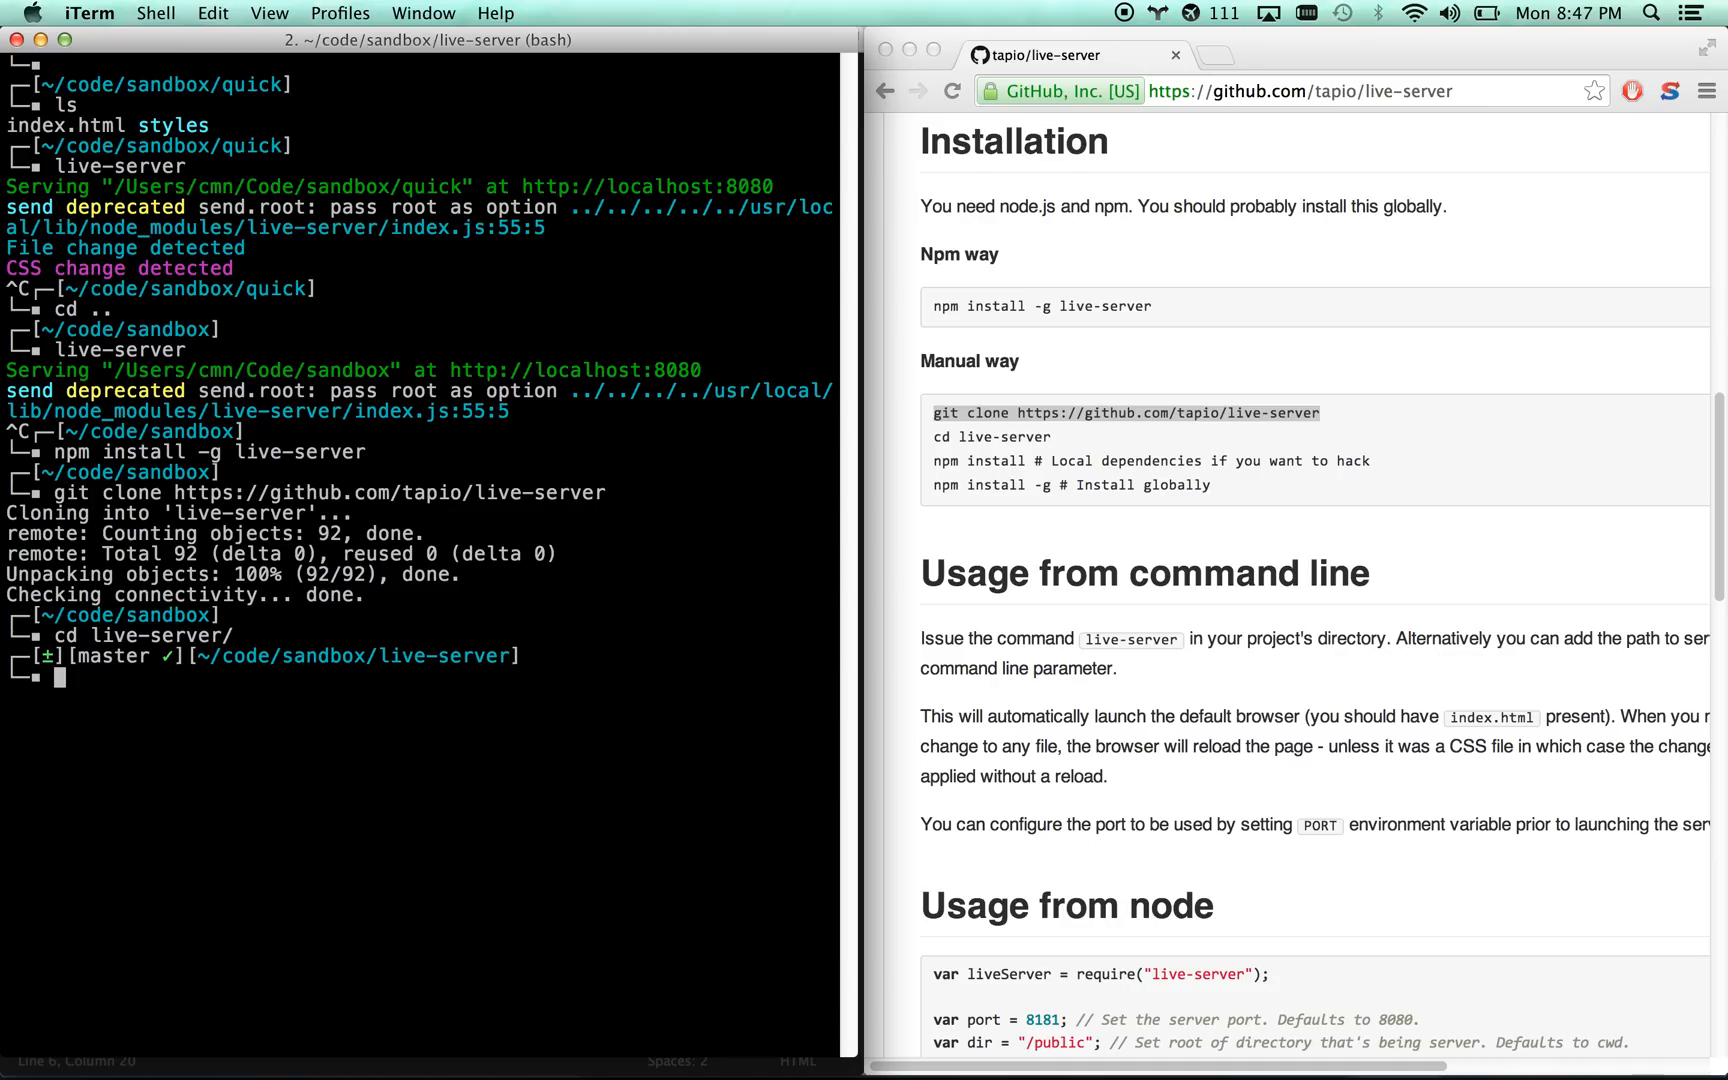
- Run npm install -g from inside the cloned live-server folder
text(npm install)
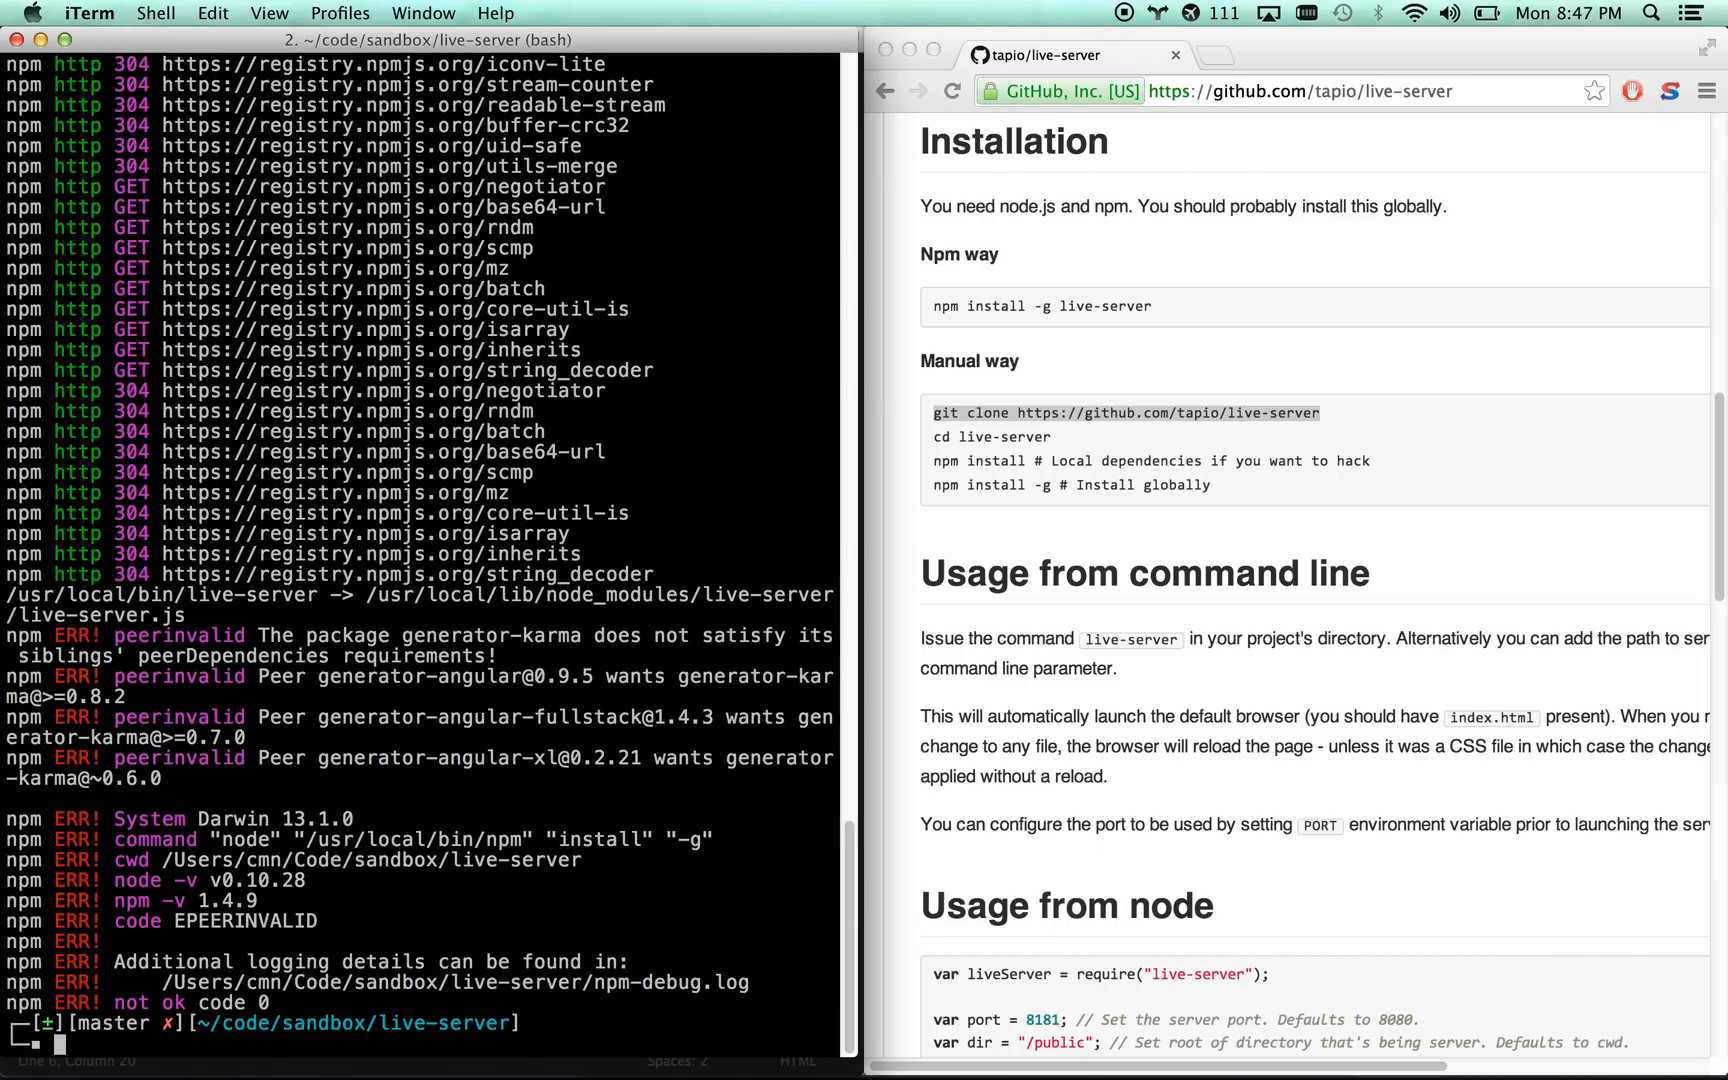
- Run live-server to open the cloned folder's directory listing at localhost:8080 in Chrome
text(live-server)
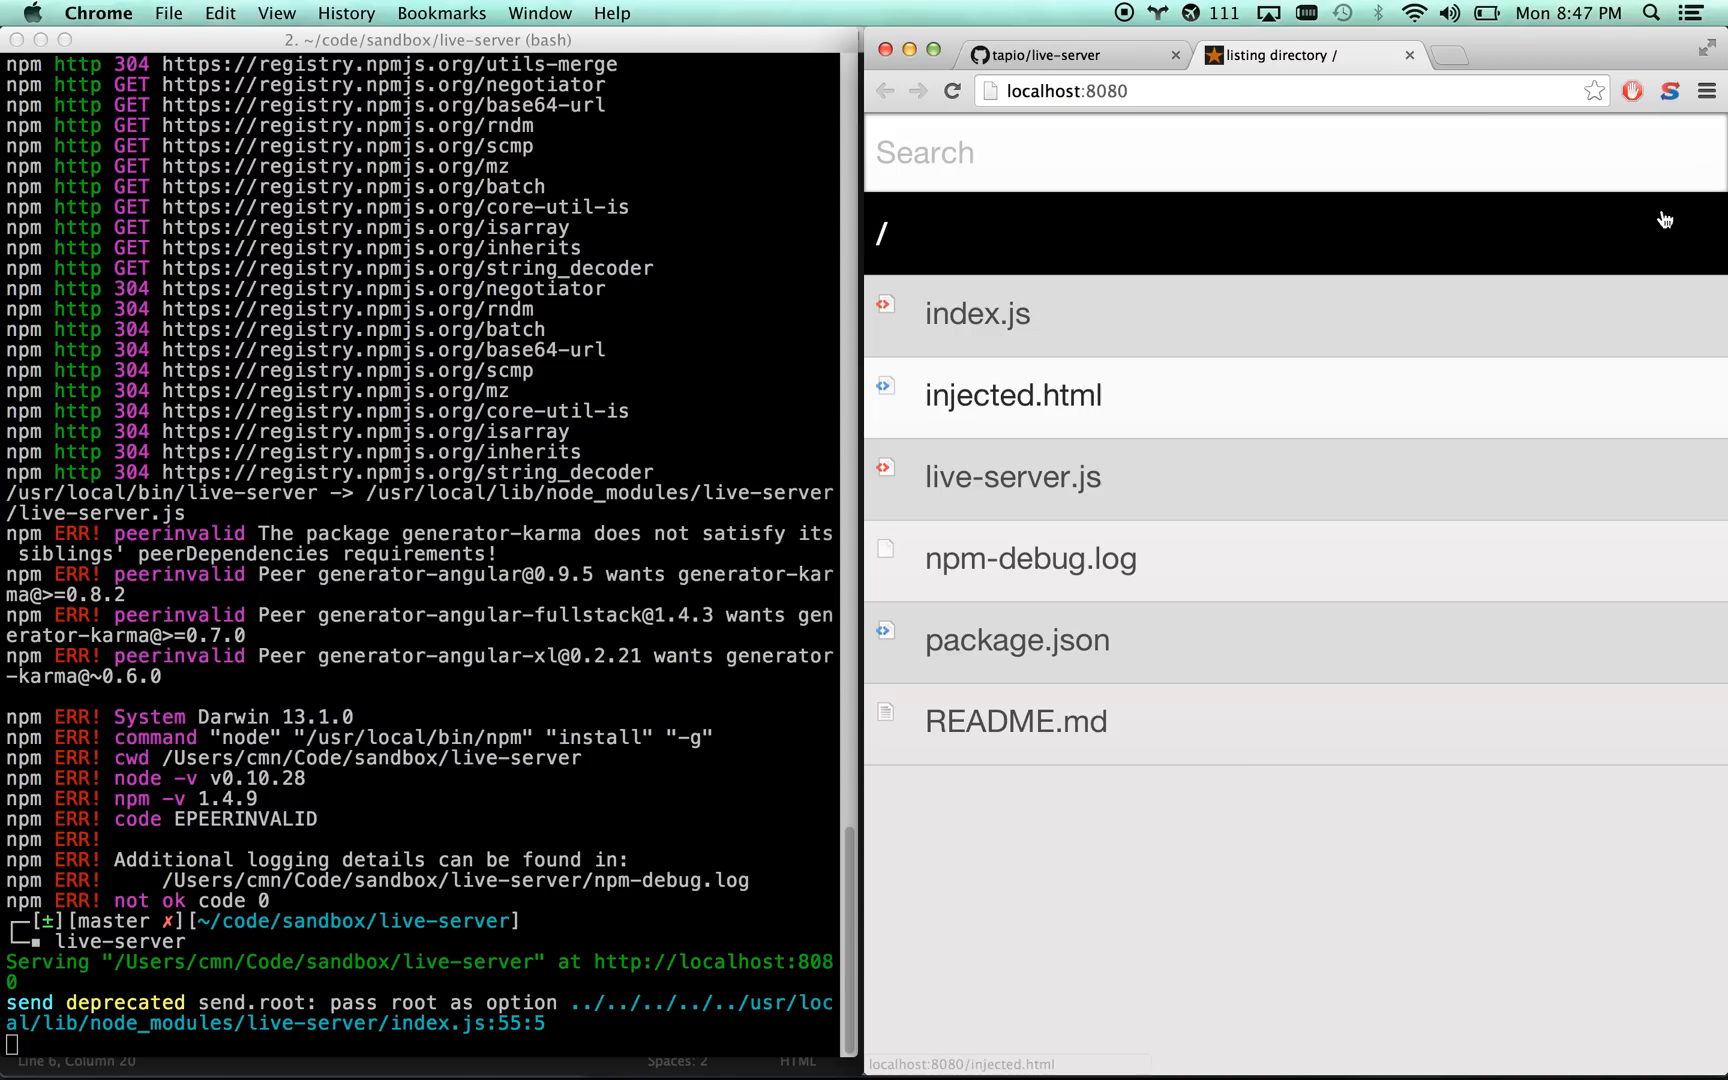
mouse_move(1025, 721)
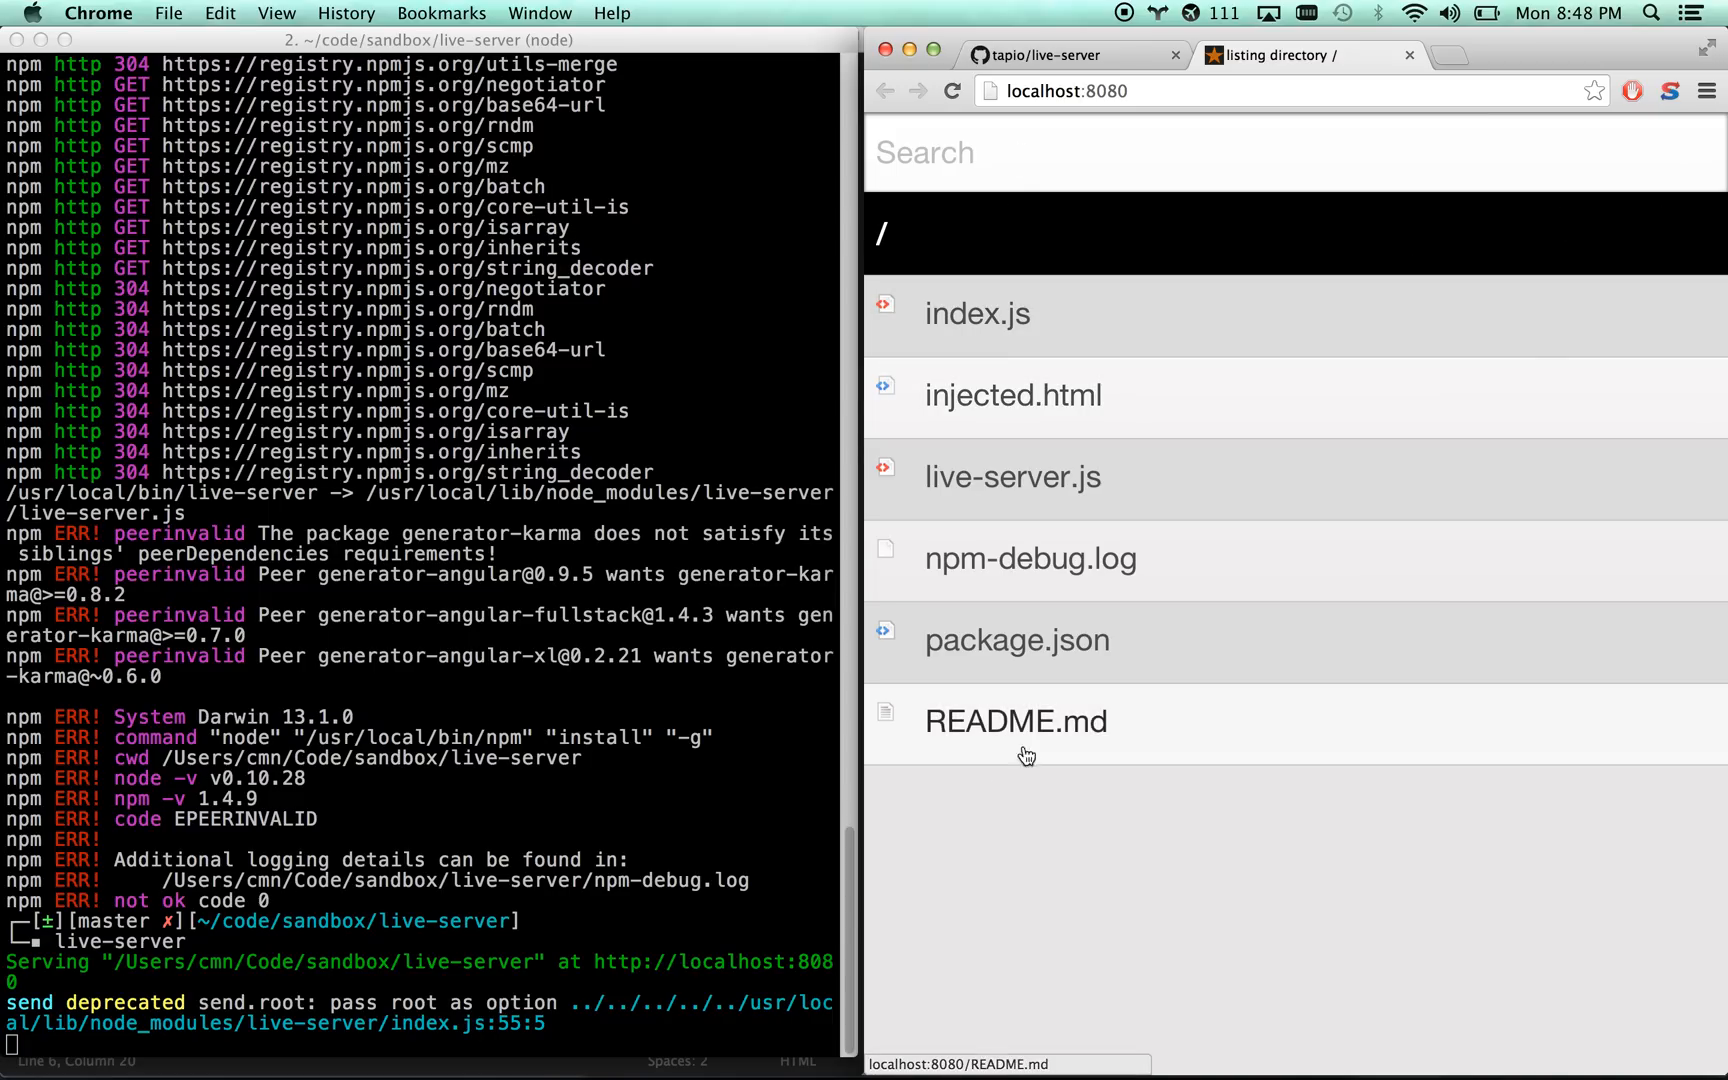
mouse_move(1029, 559)
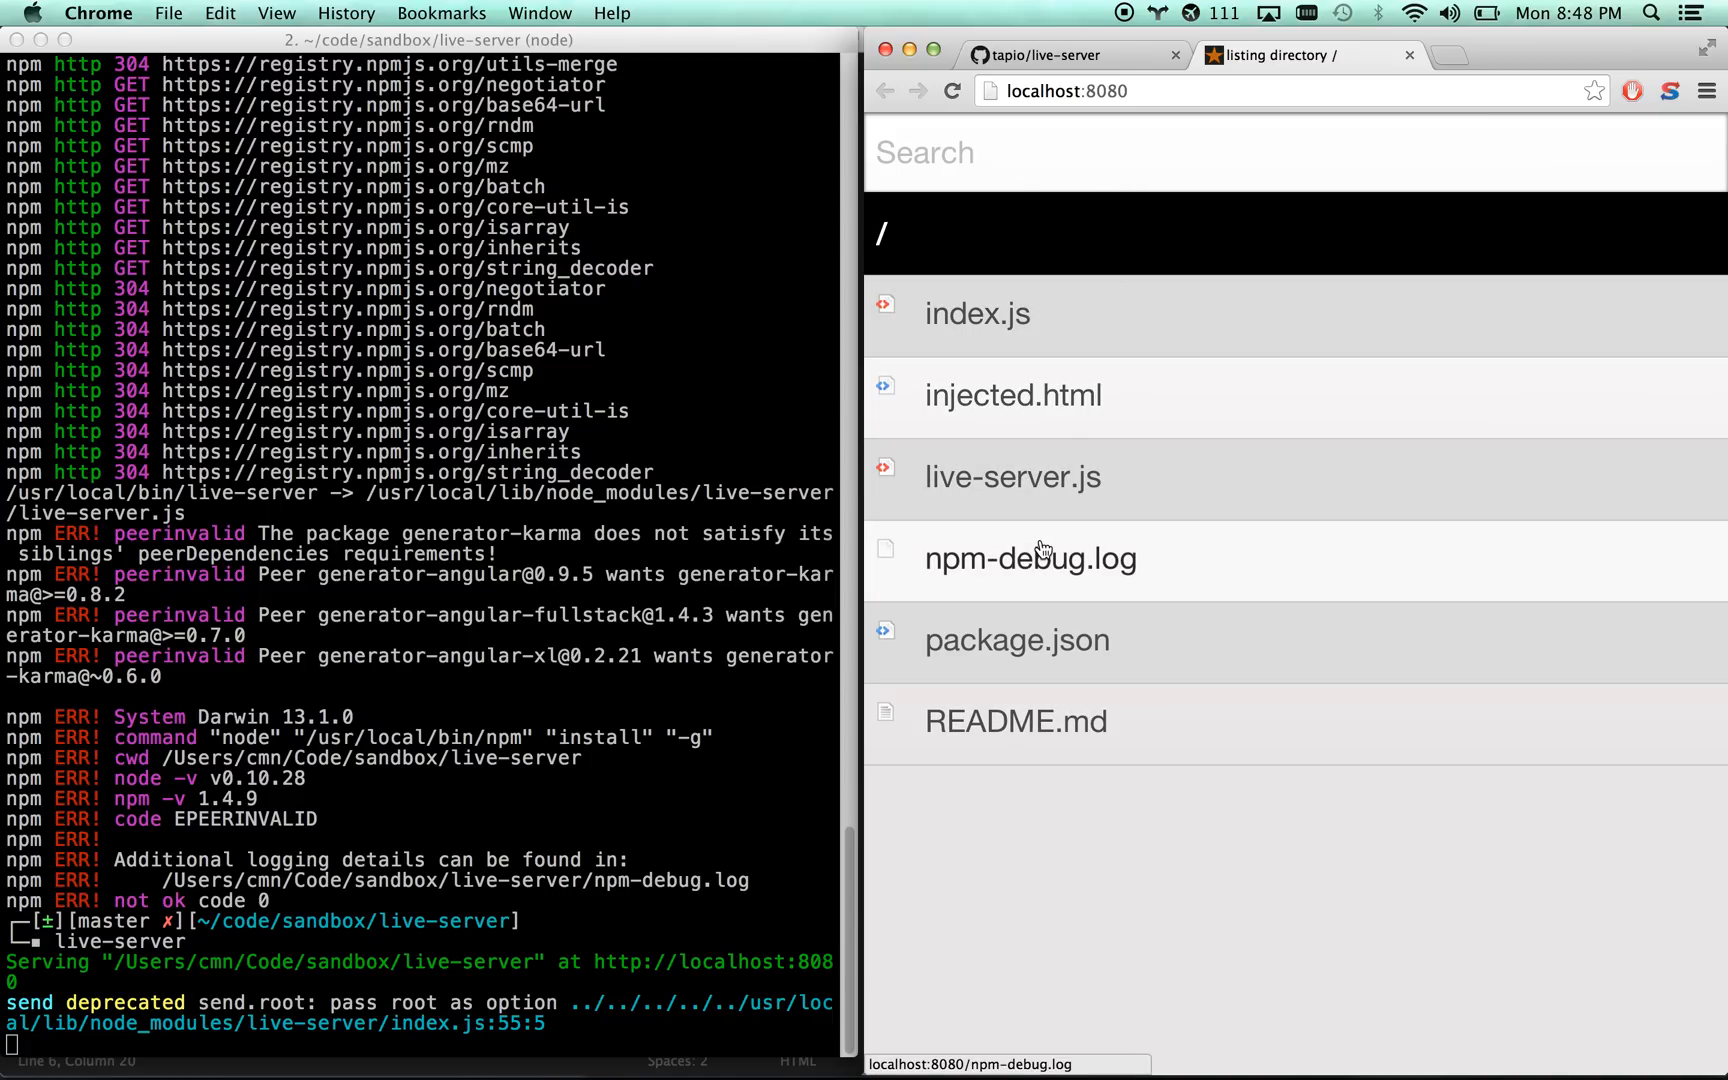